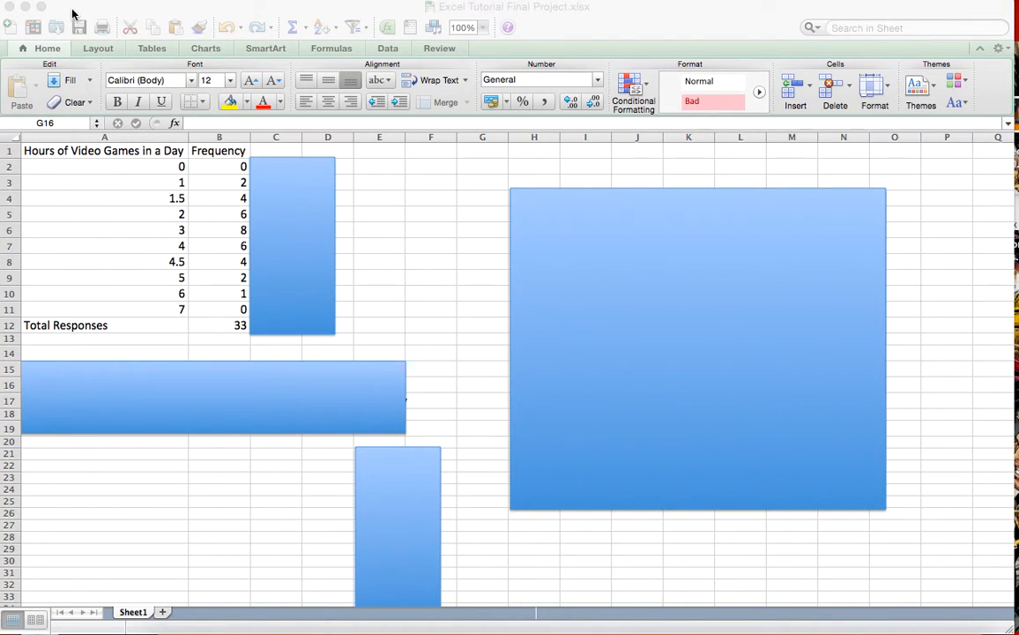
- Move the blue shapes off rows 15–17 to show Average 3.09091, Median 3 and Mode 3
click(483, 385)
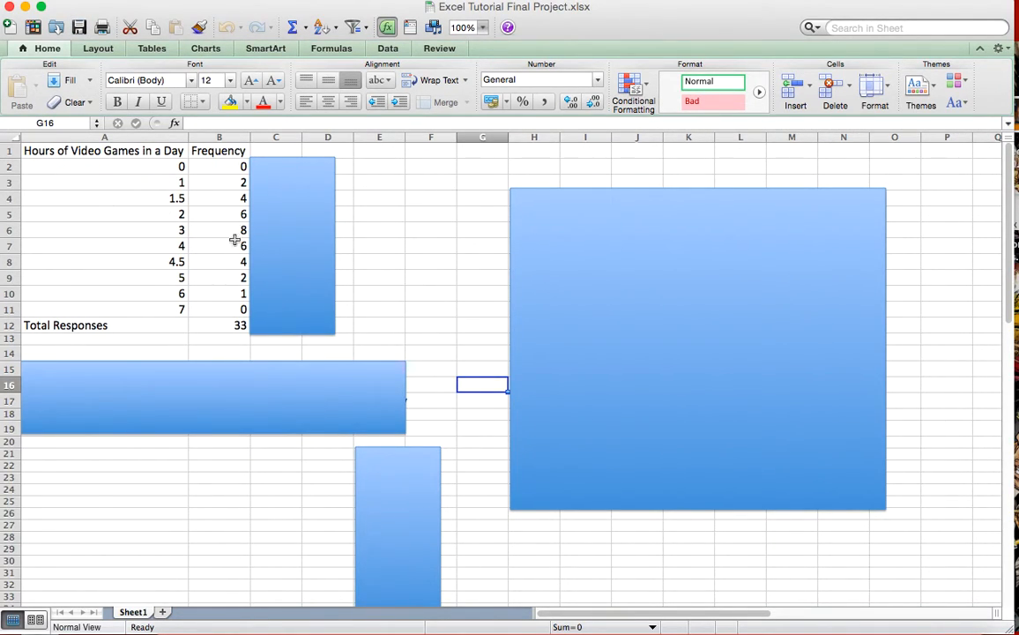
mouse_move(160, 266)
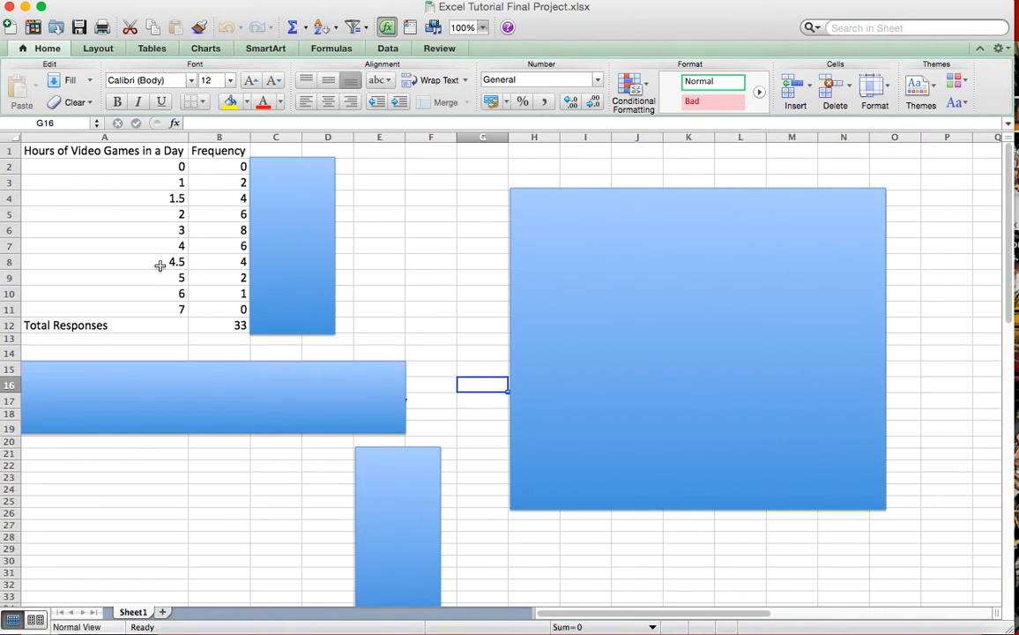
mouse_move(94, 159)
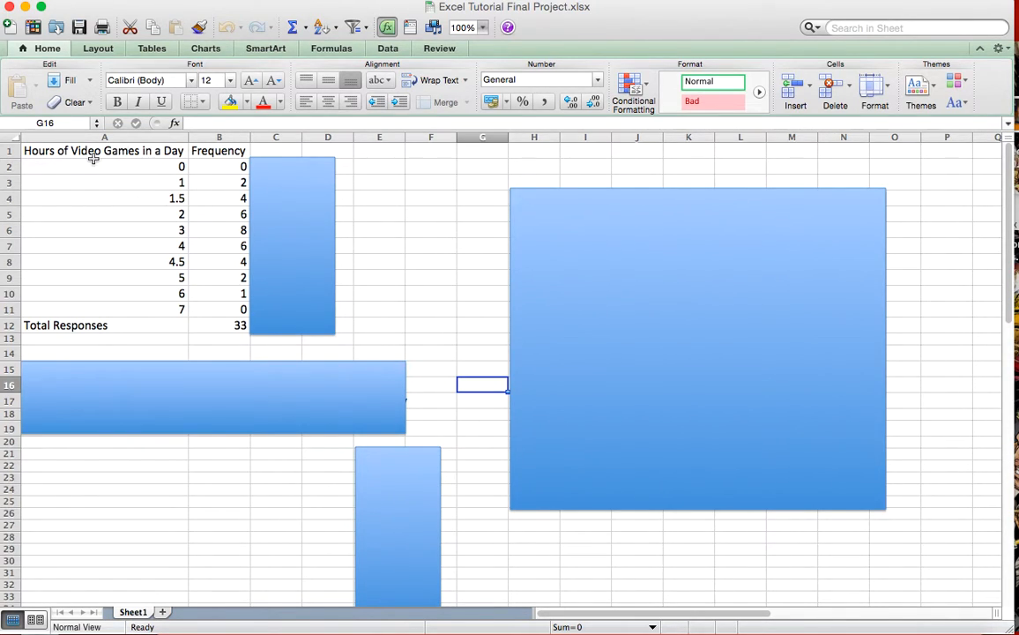
mouse_move(184, 174)
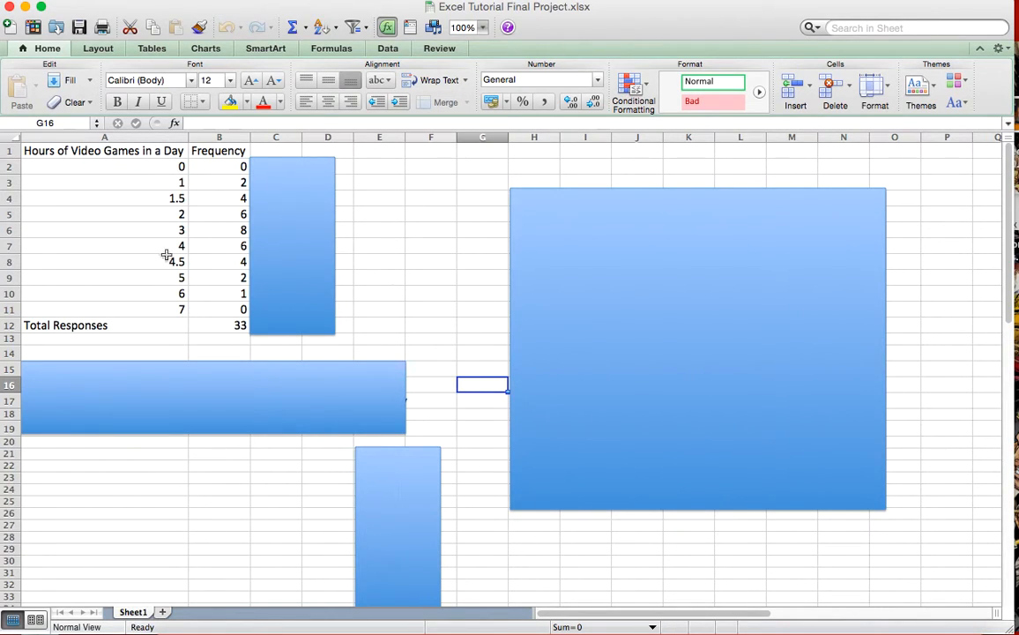
mouse_move(217, 271)
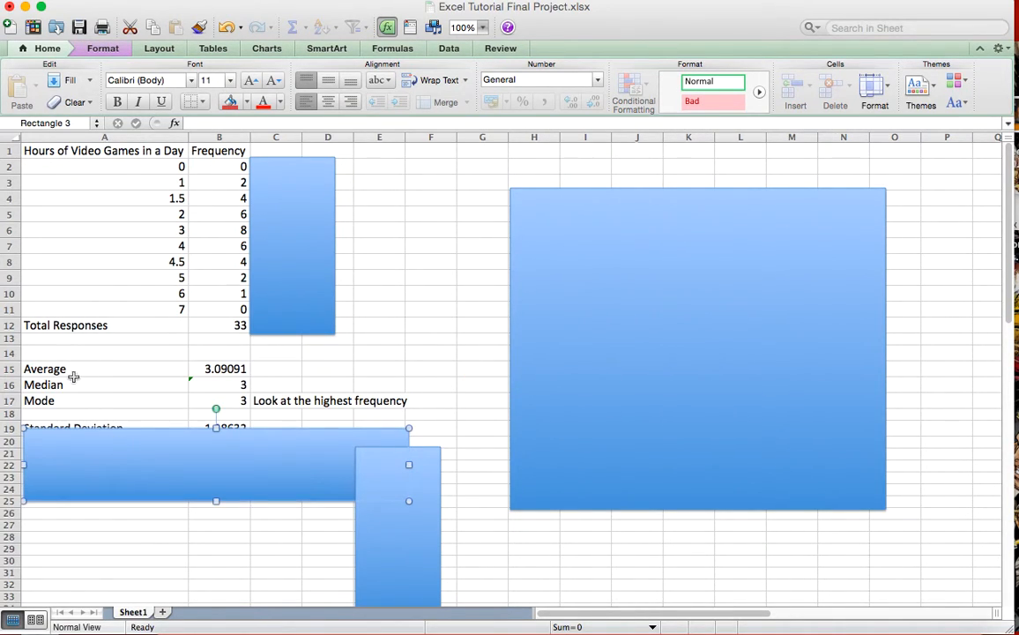
mouse_move(116, 369)
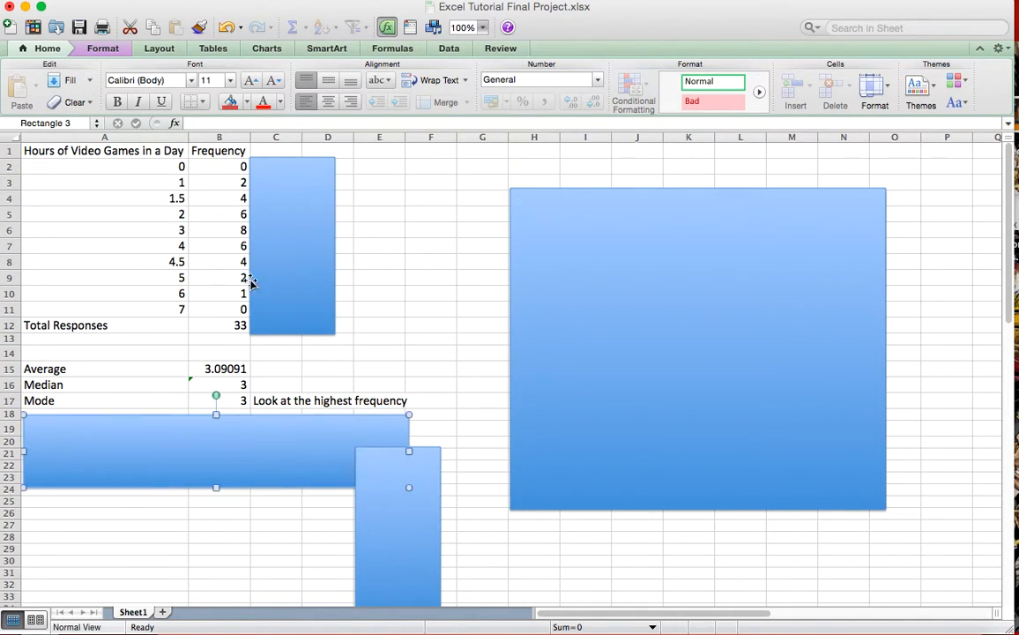
mouse_move(527, 196)
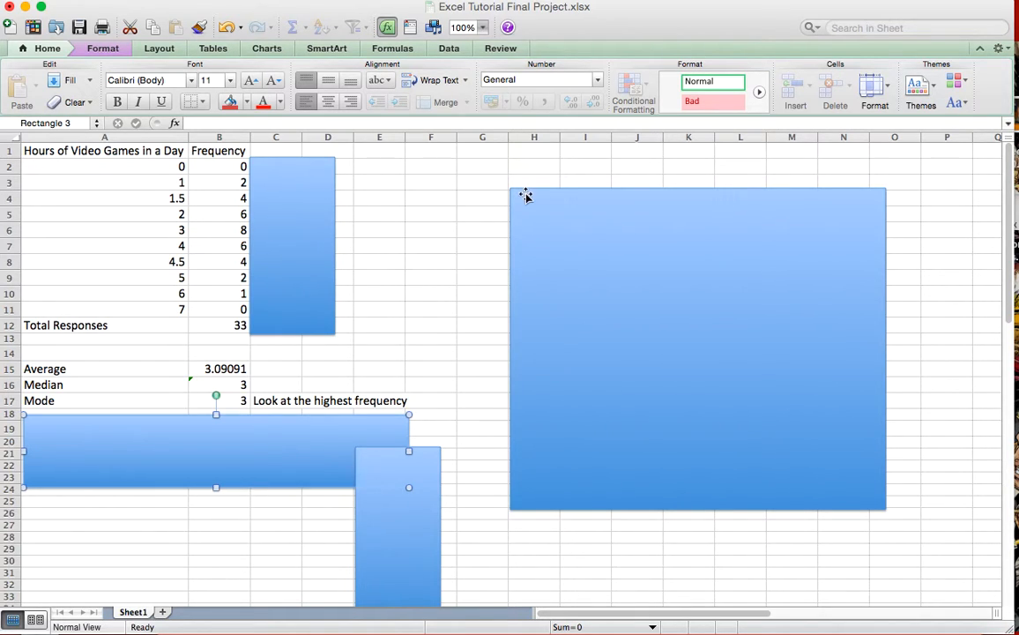
- Insert a marked scatter chart of the hours and frequency data in A1:B11
click(103, 150)
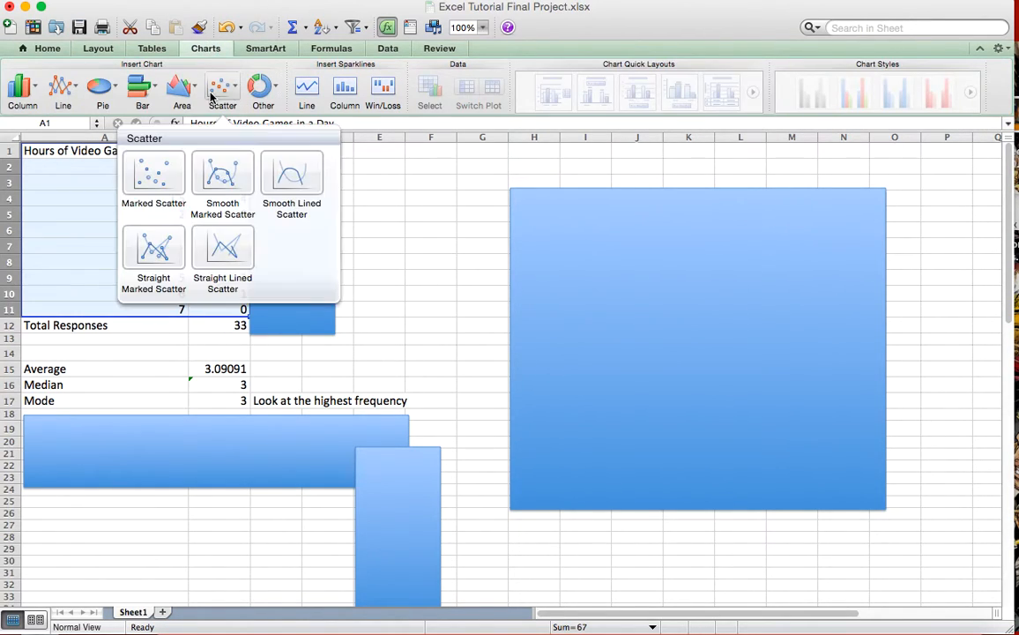
mouse_move(153, 172)
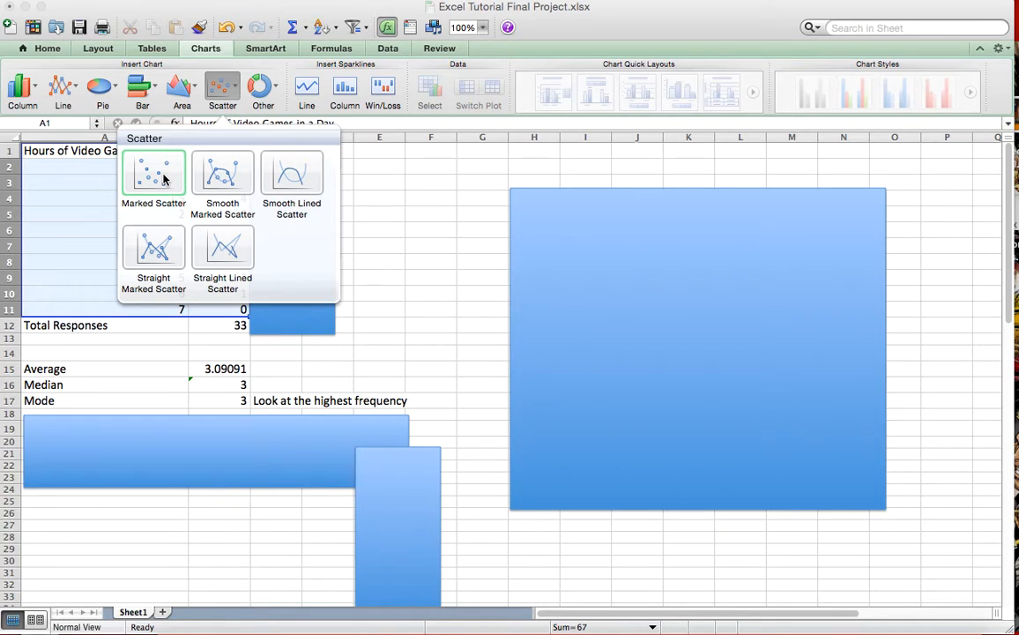
click(153, 174)
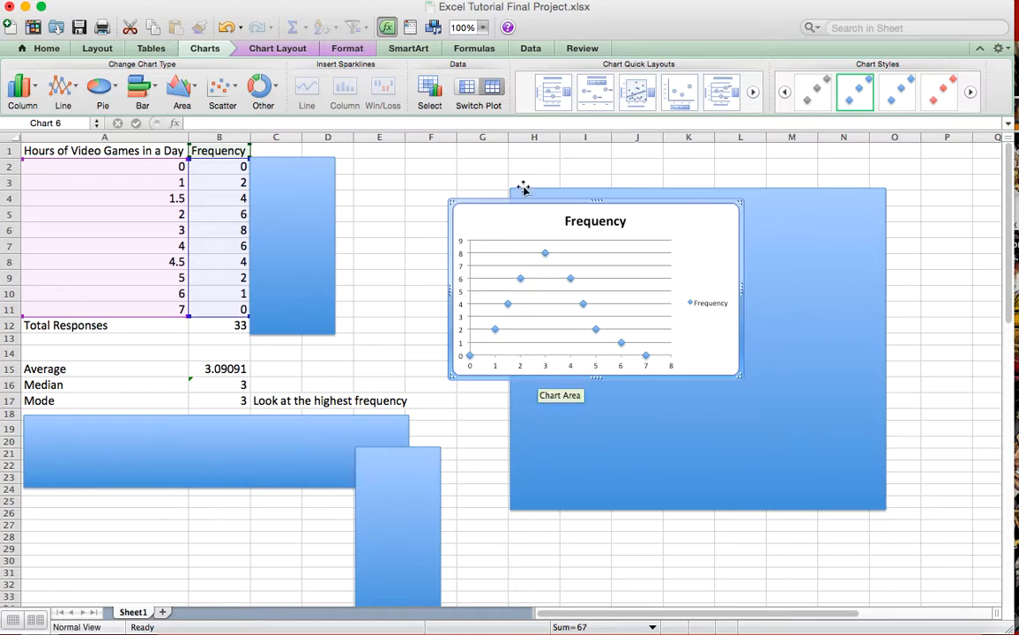
mouse_move(631, 281)
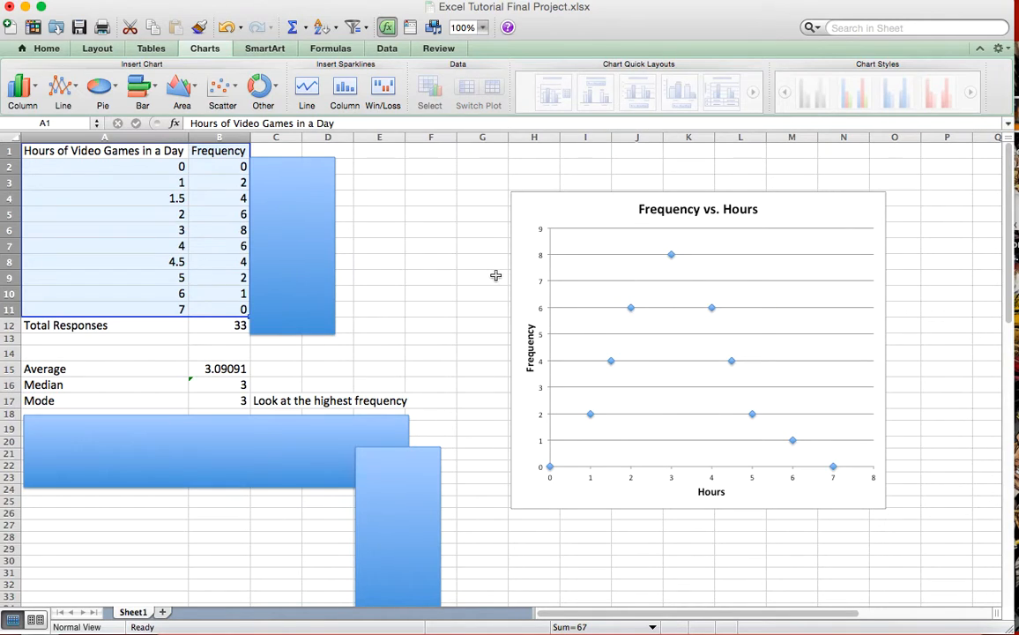
mouse_move(631, 250)
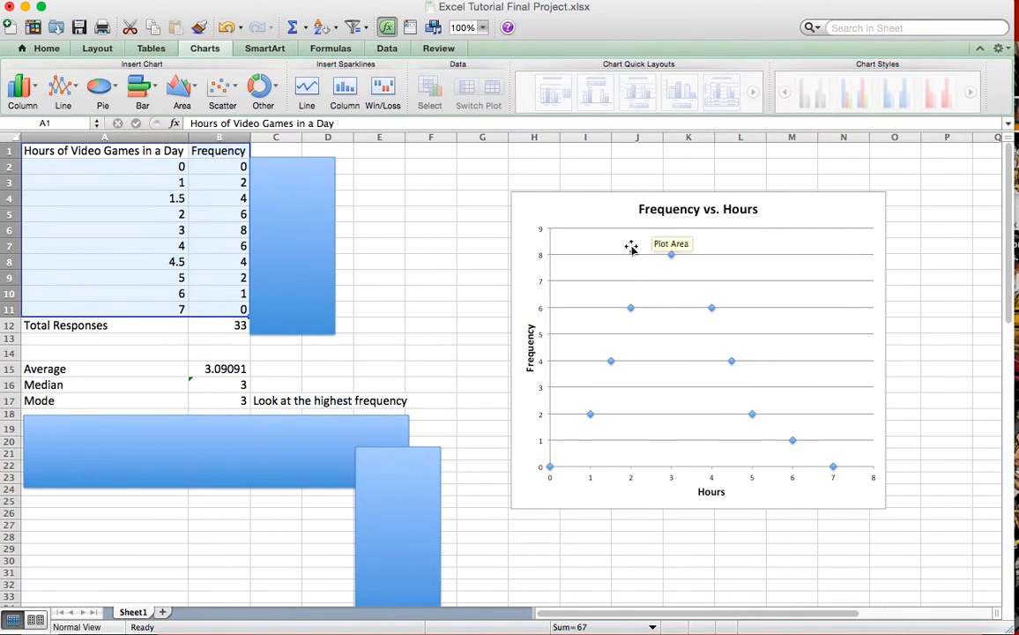
mouse_move(711, 338)
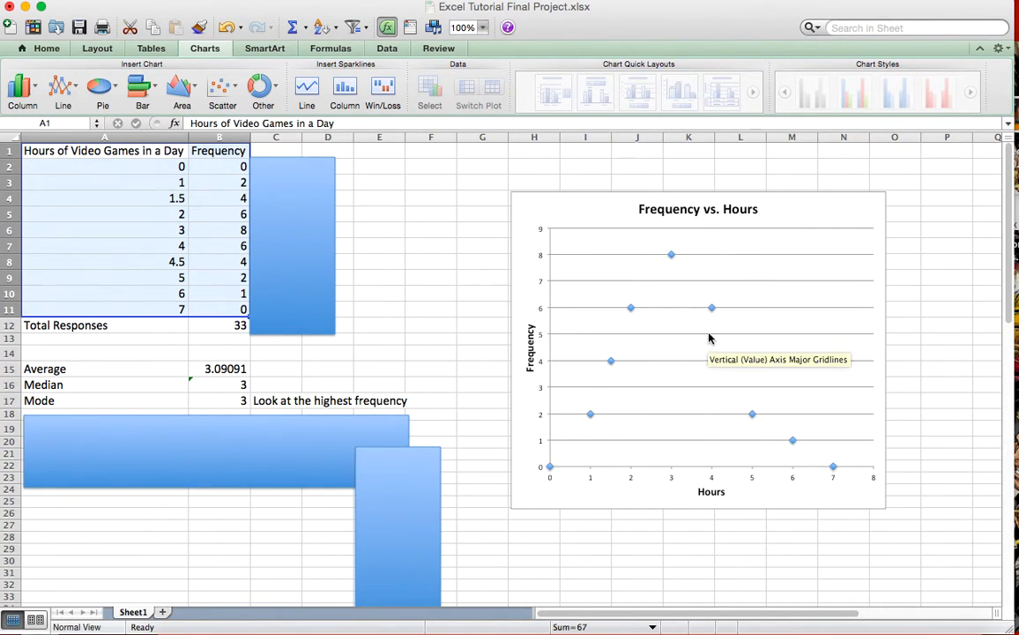
mouse_move(610, 365)
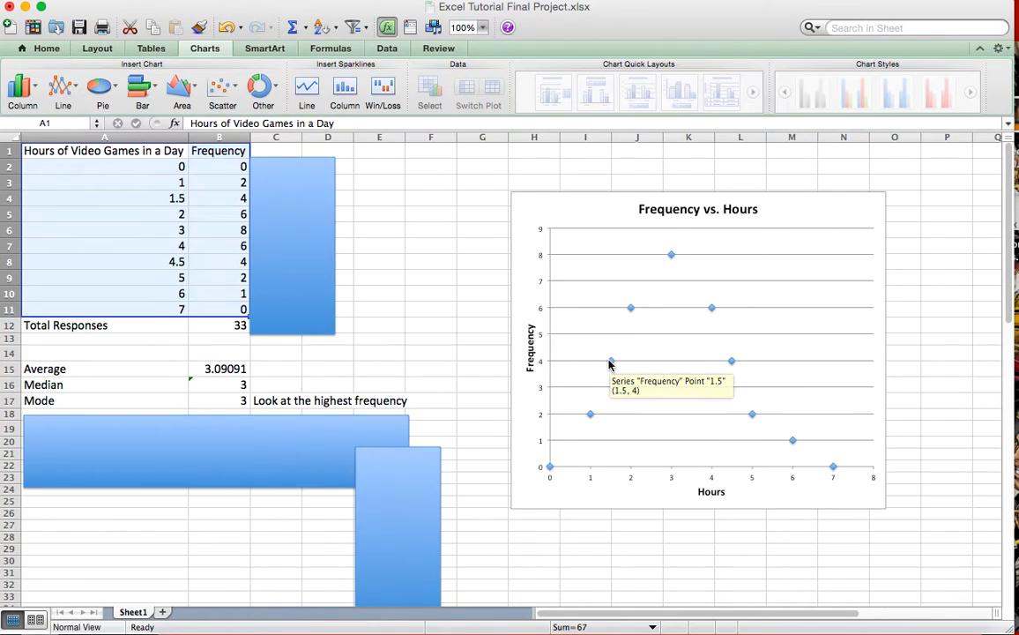
mouse_move(604, 363)
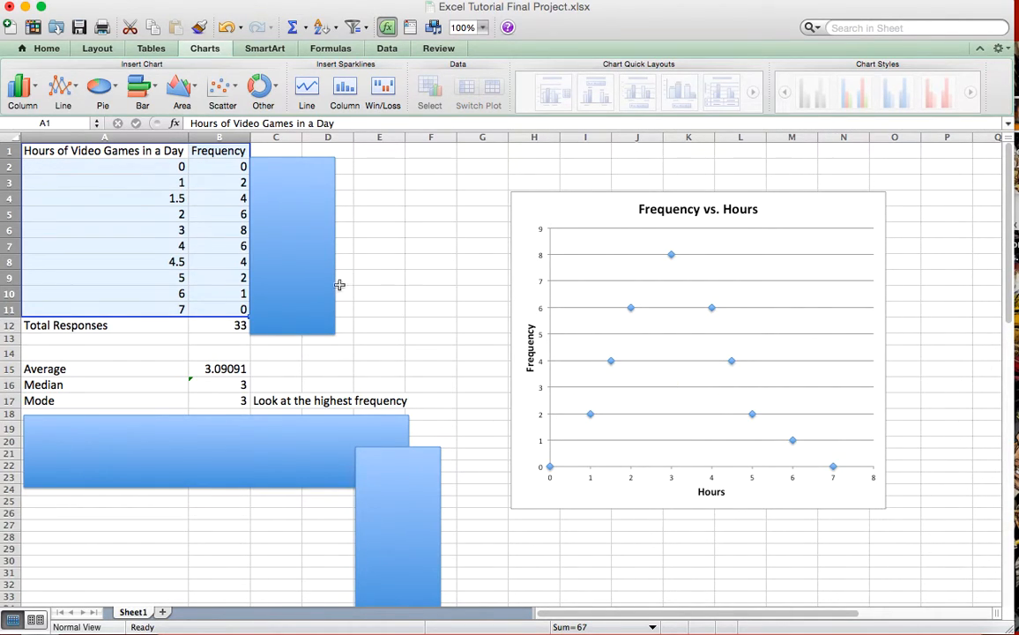
mouse_move(122, 378)
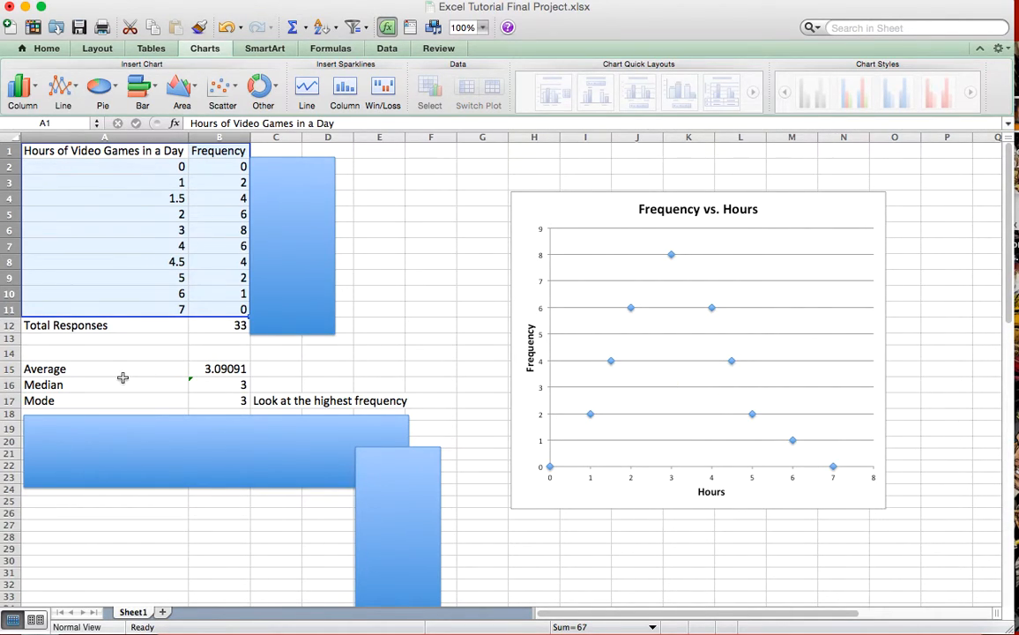
click(220, 369)
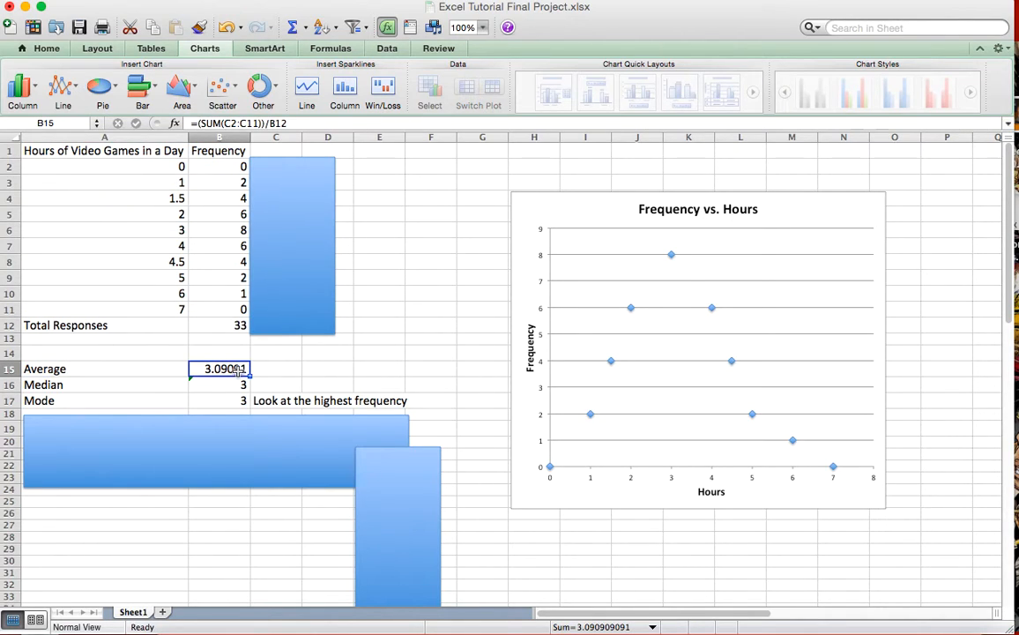
mouse_move(160, 167)
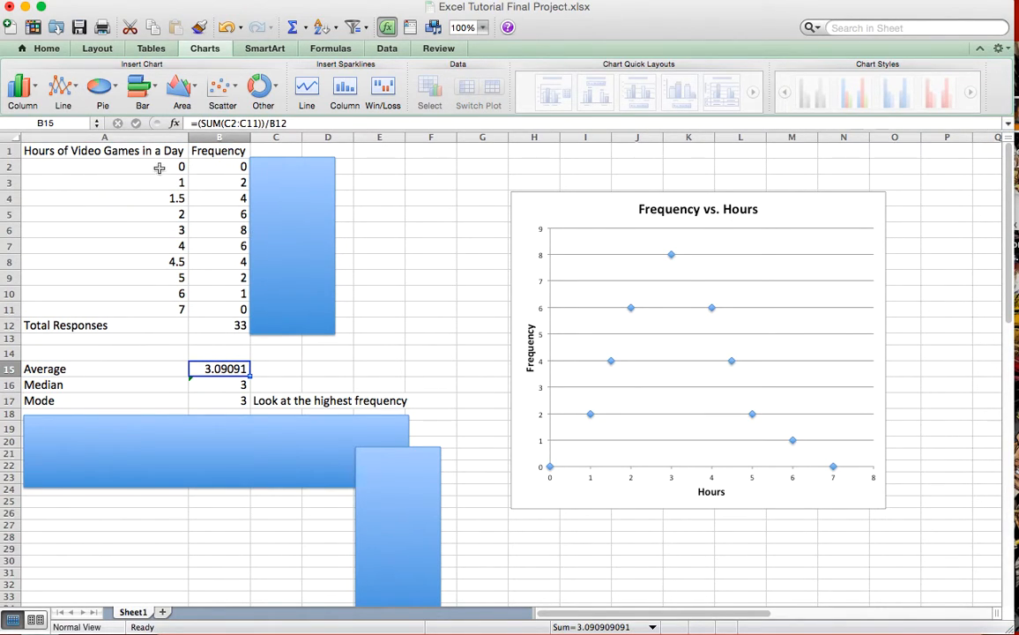
mouse_move(173, 217)
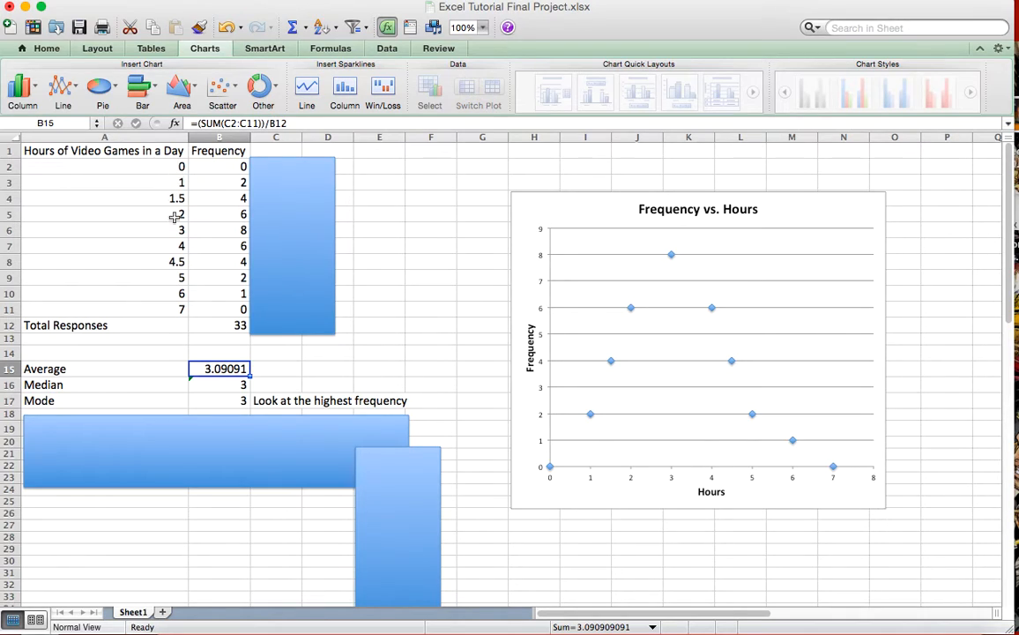
mouse_move(209, 149)
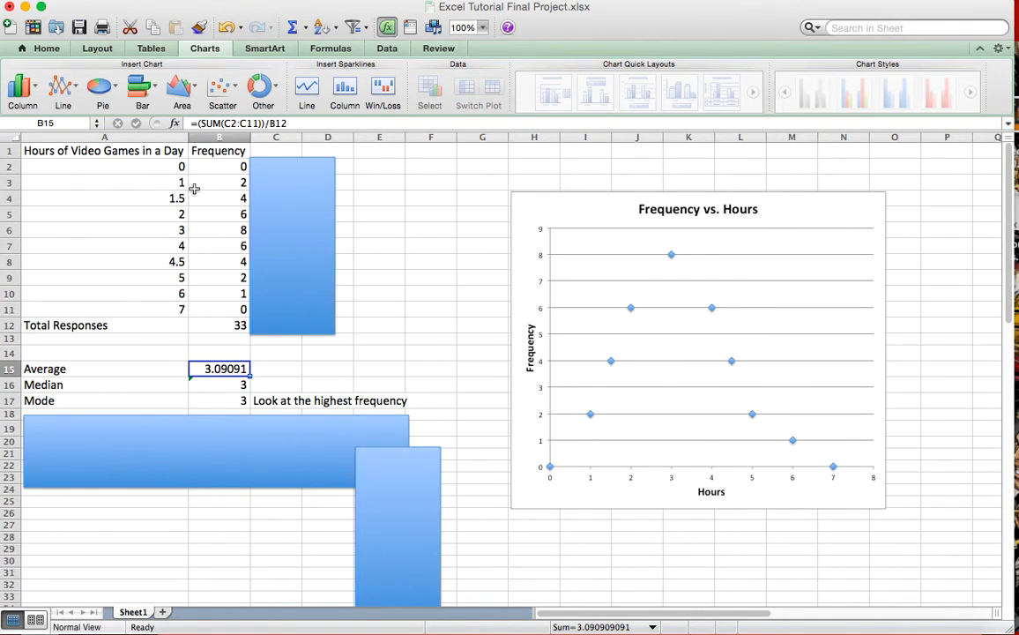
mouse_move(192, 182)
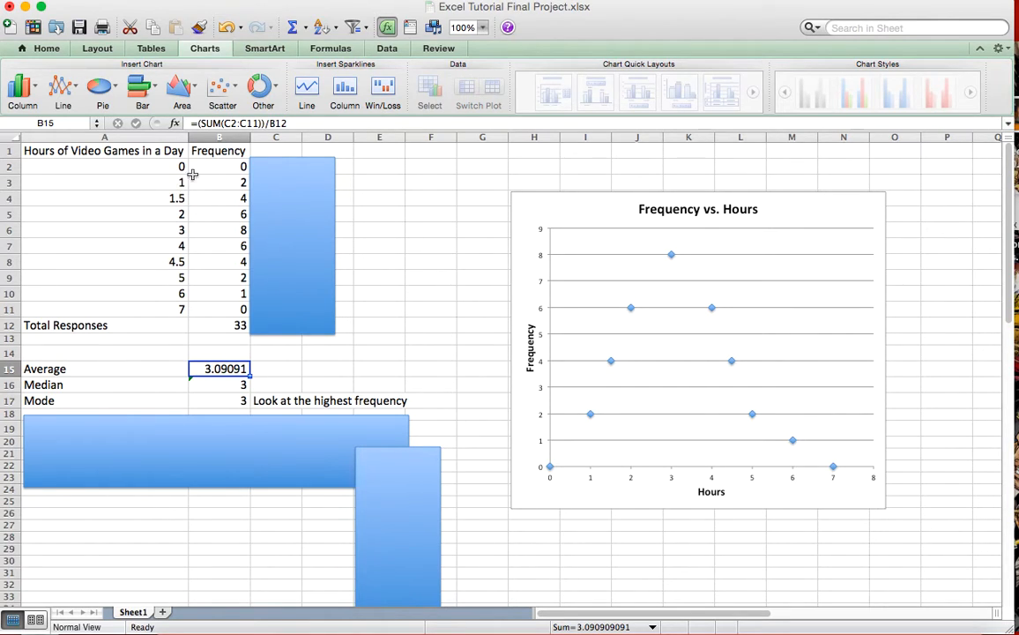
mouse_move(213, 181)
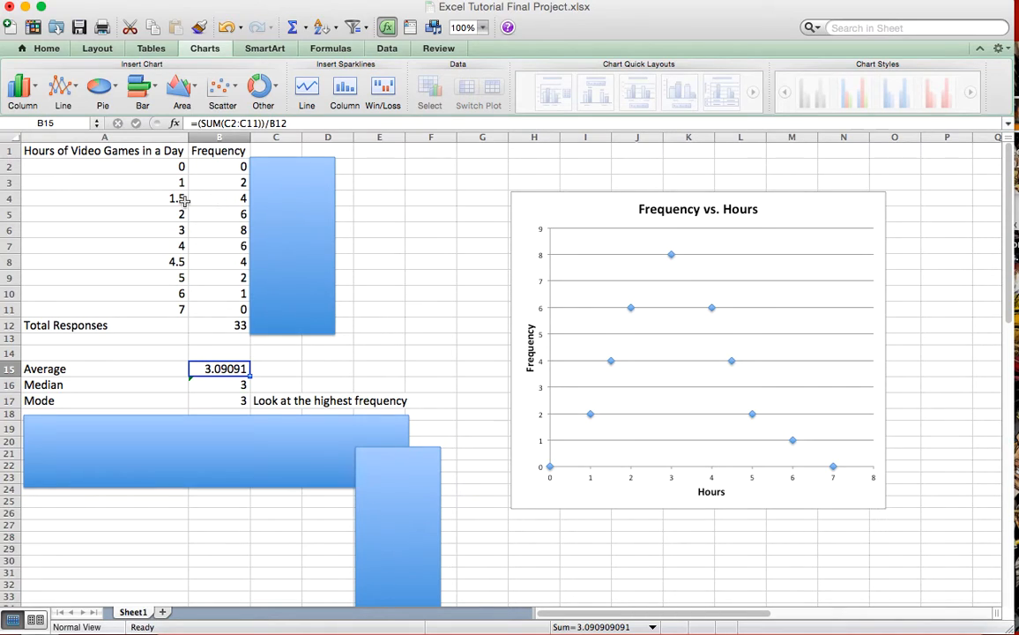
mouse_move(179, 166)
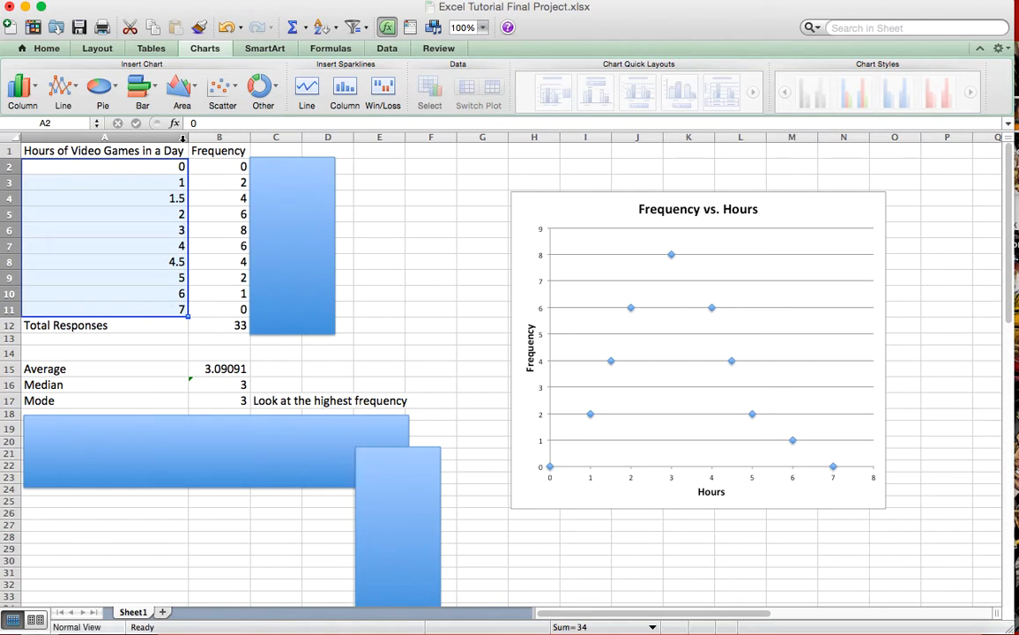
drag(219, 166, 219, 309)
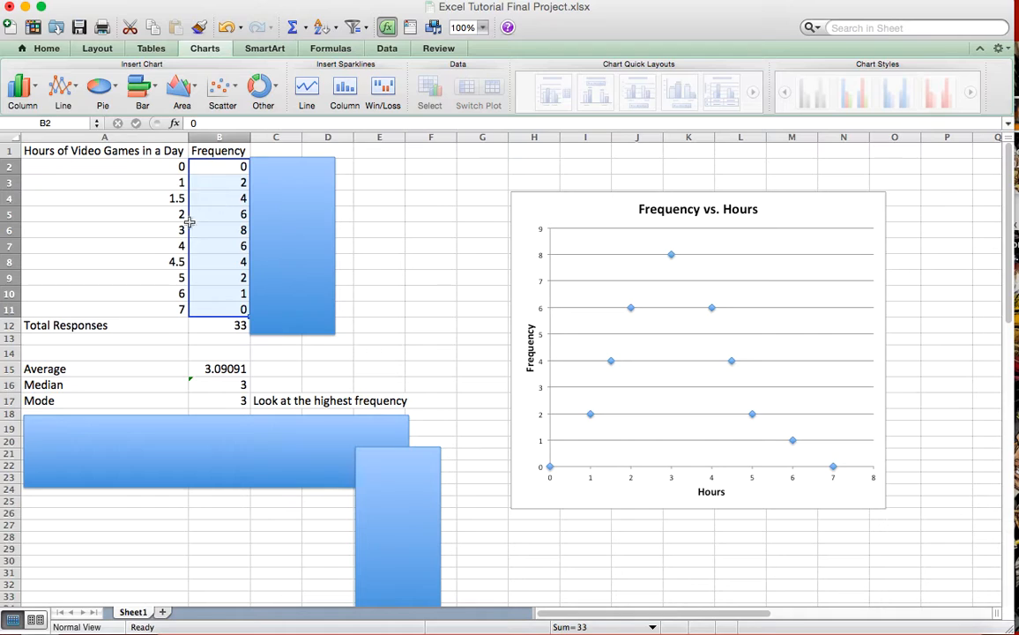
mouse_move(354, 256)
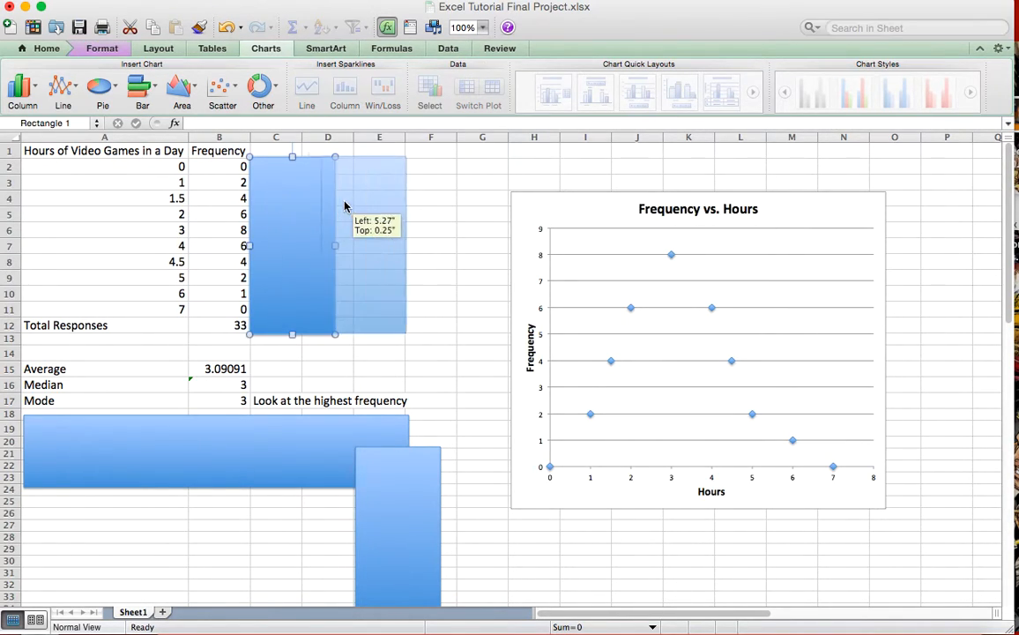
click(276, 165)
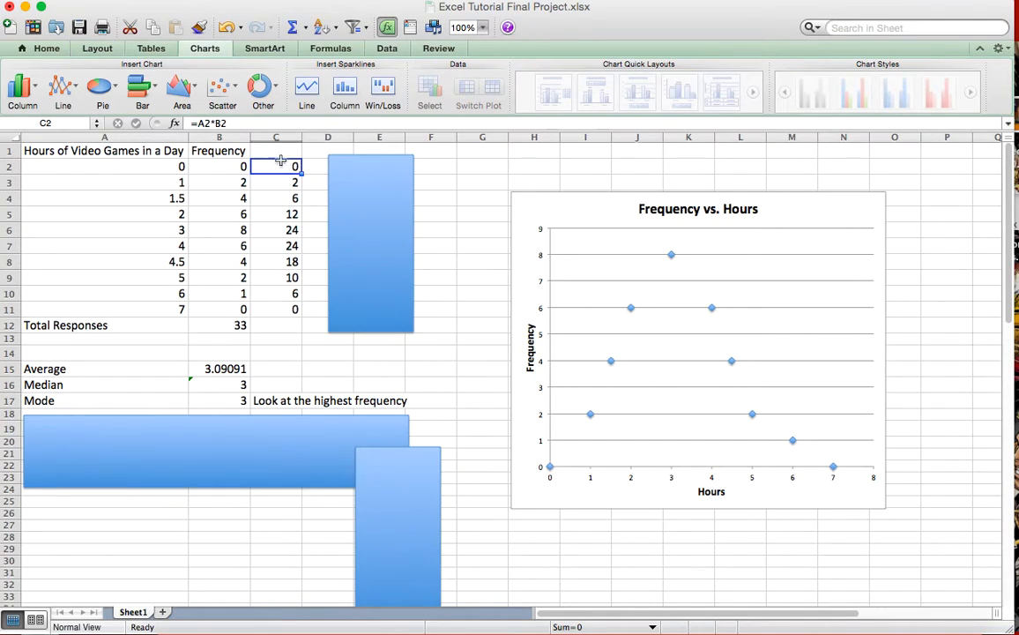
double_click(276, 165)
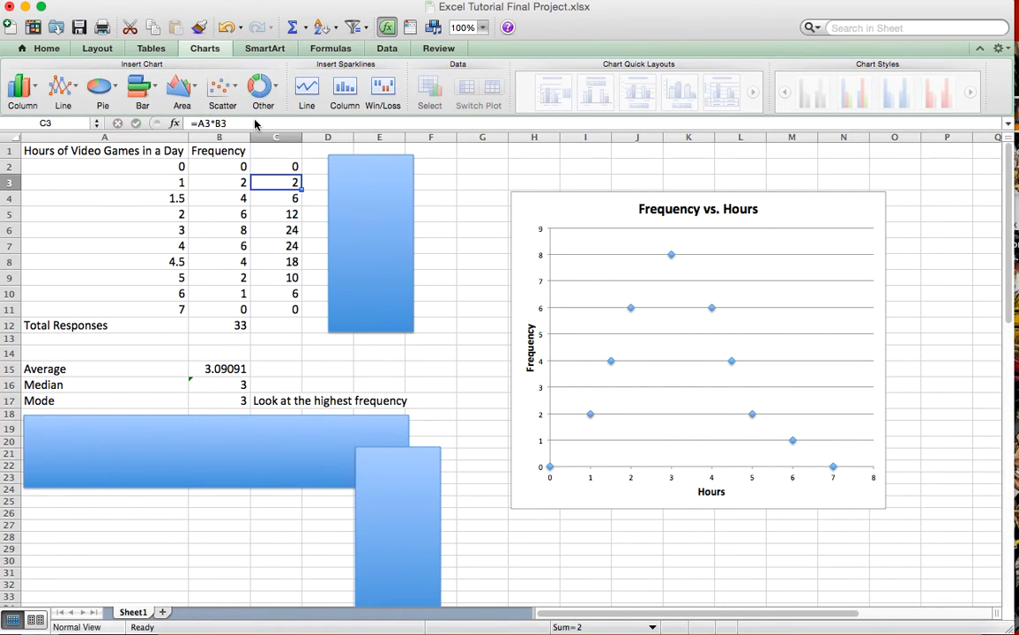
double_click(276, 182)
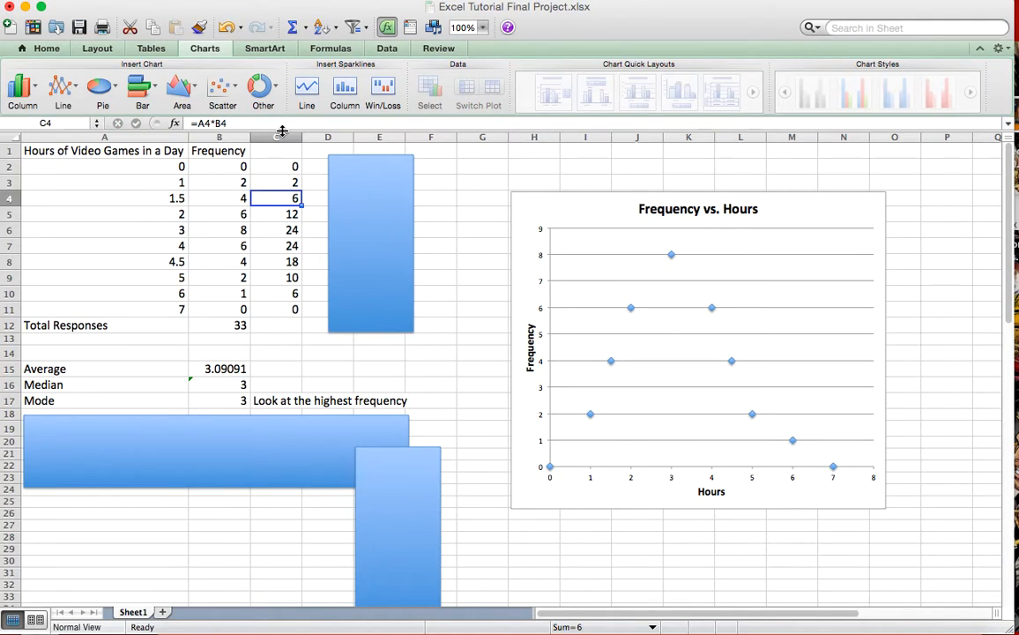
double_click(276, 197)
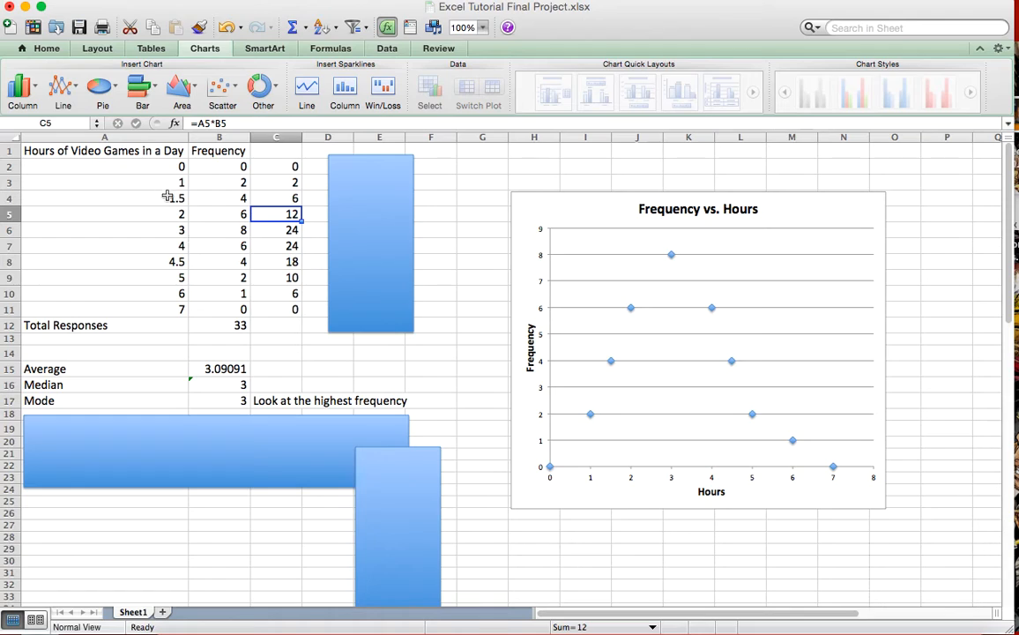
mouse_move(168, 196)
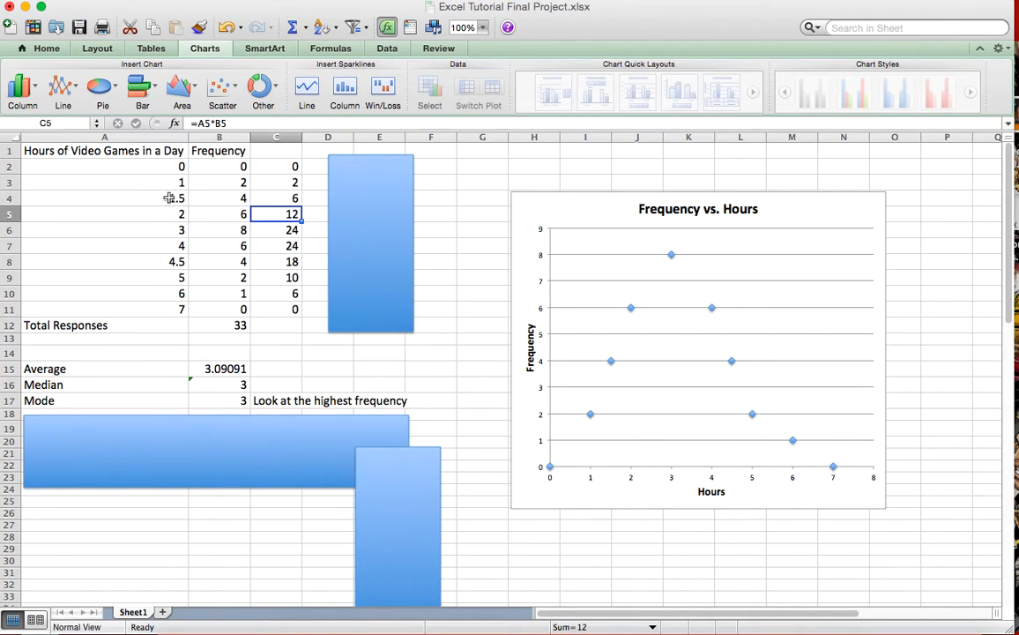
mouse_move(191, 211)
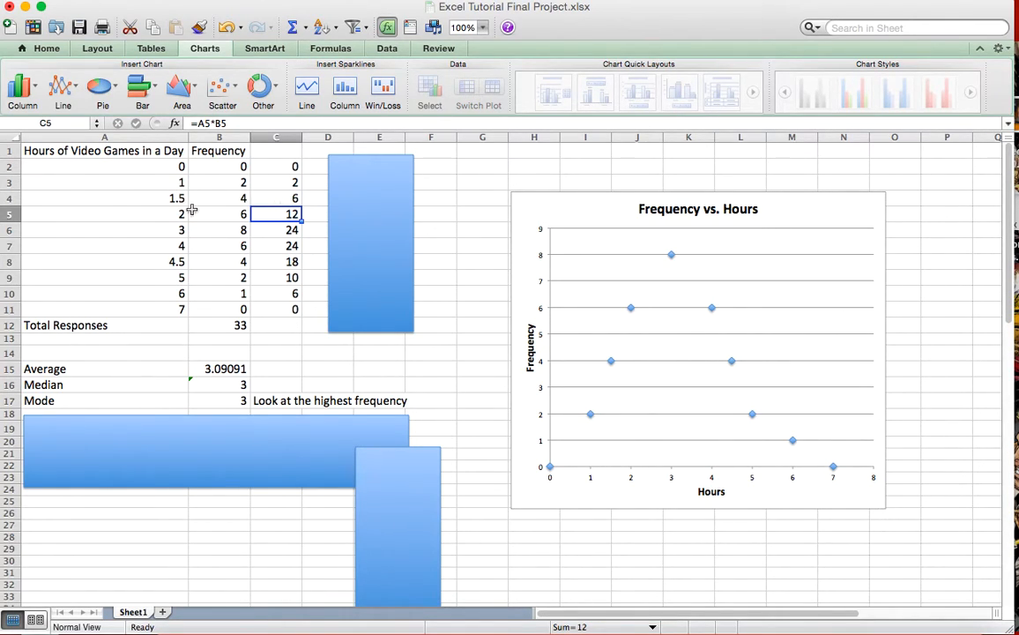
mouse_move(281, 194)
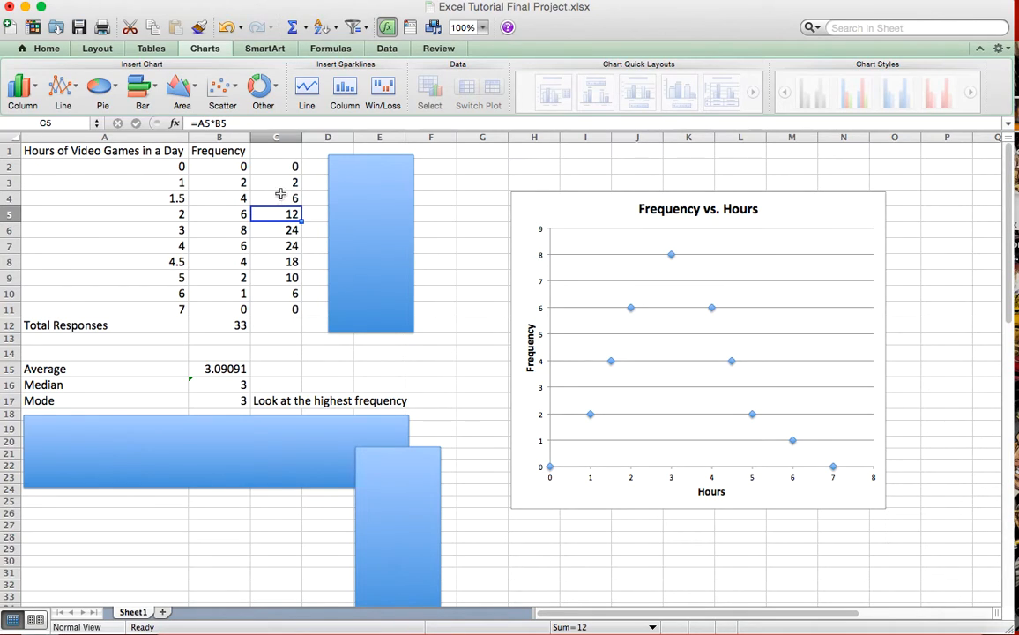
mouse_move(298, 282)
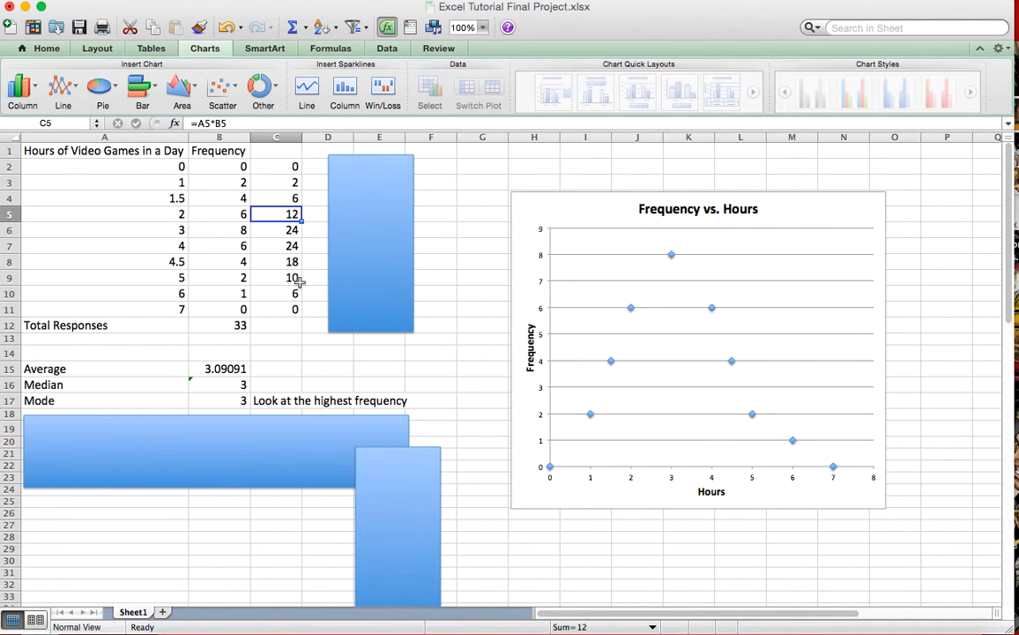
mouse_move(291, 264)
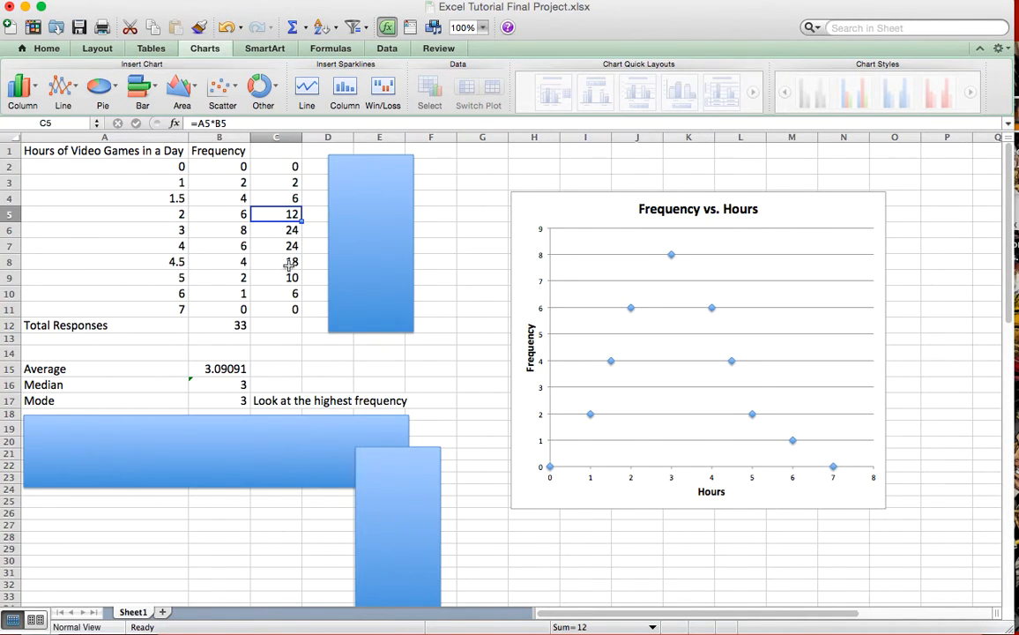
mouse_move(164, 245)
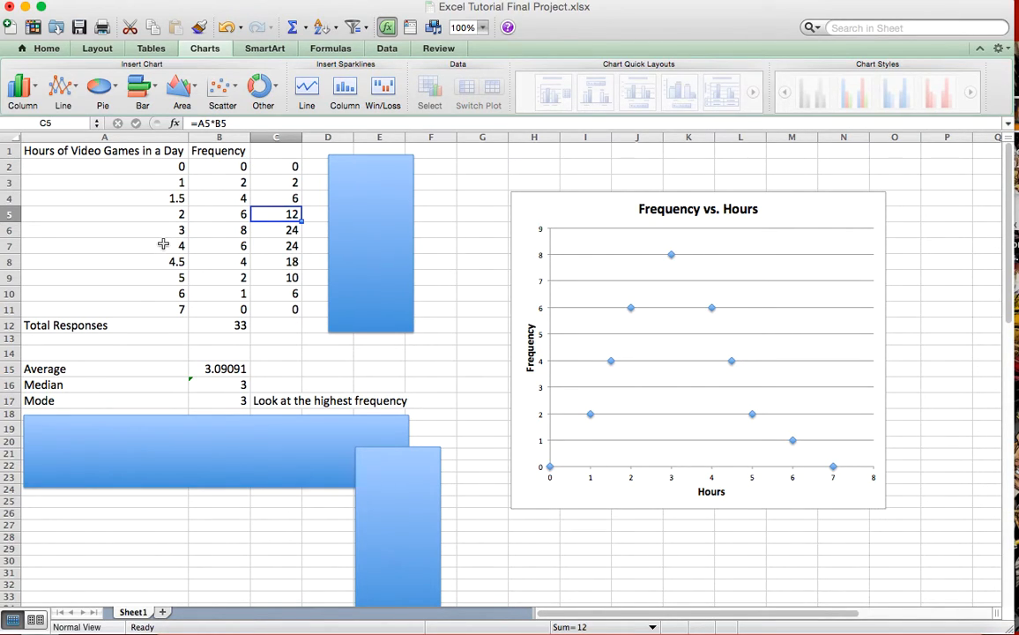
mouse_move(248, 327)
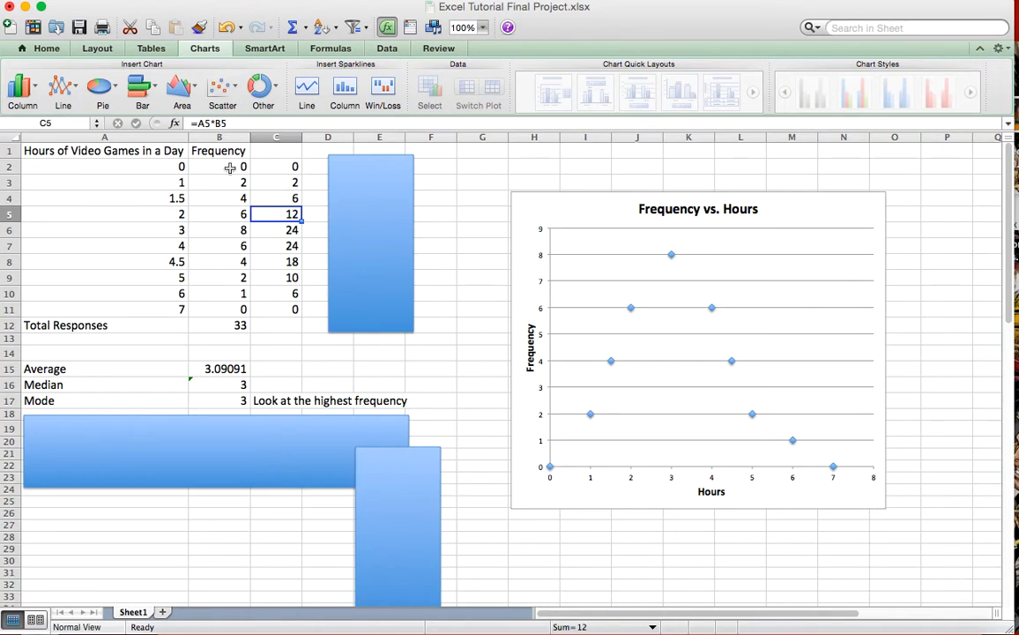
click(220, 326)
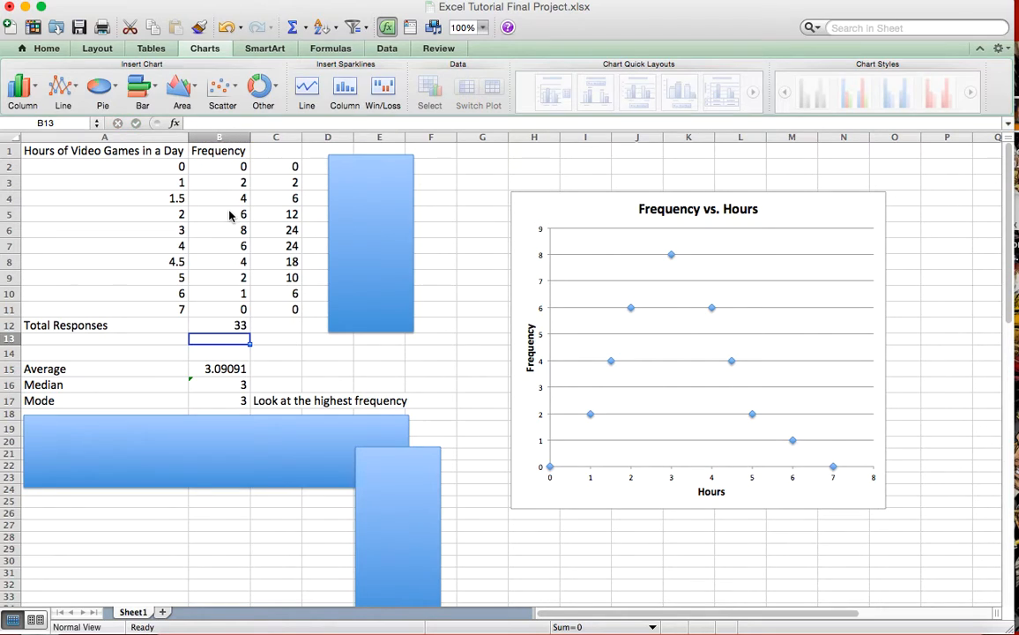
mouse_move(232, 324)
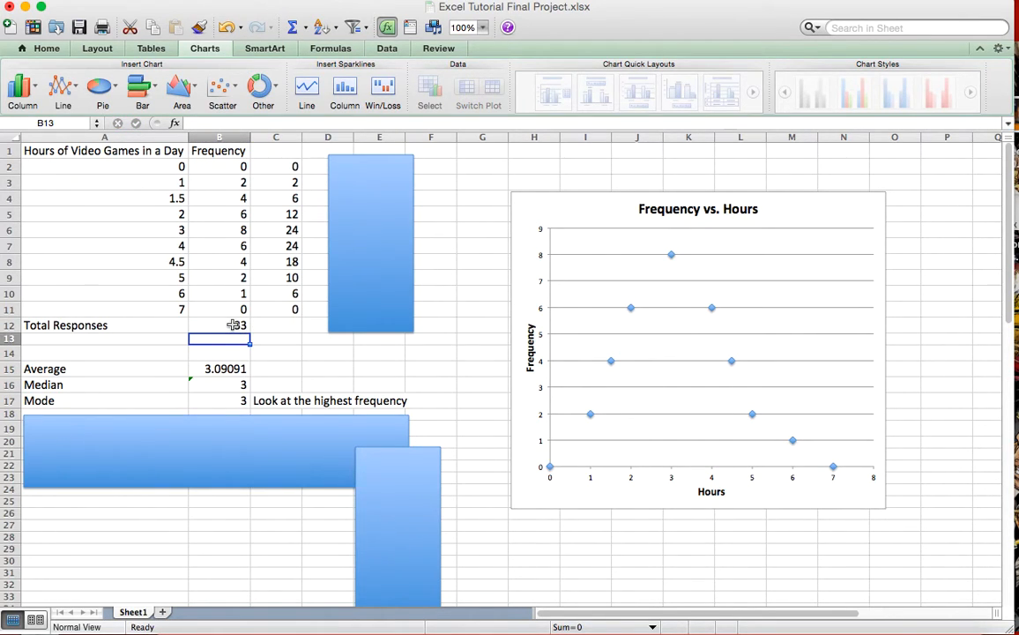
click(219, 369)
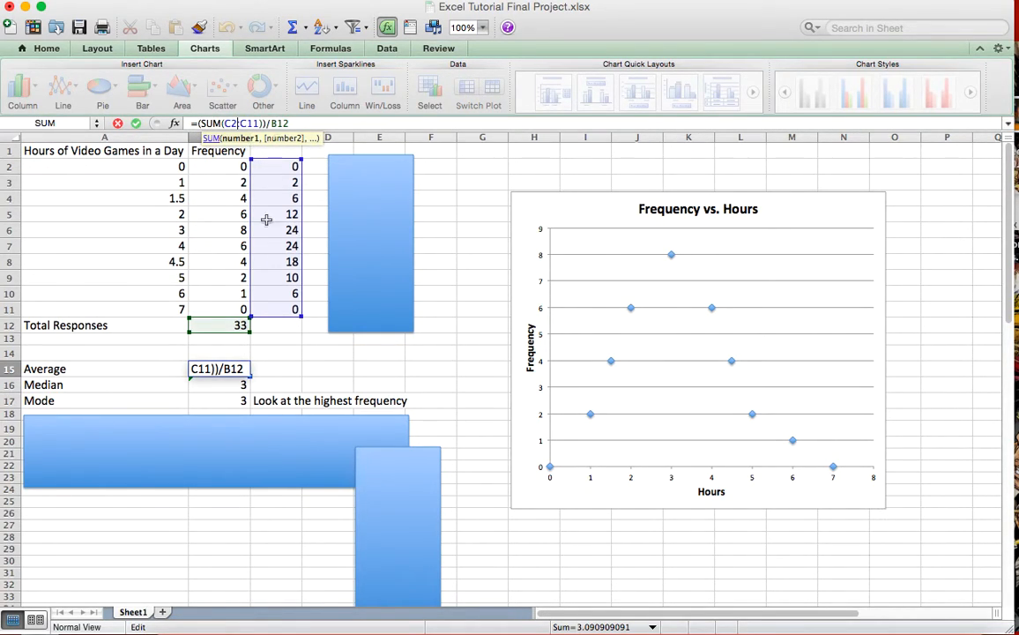
mouse_move(206, 338)
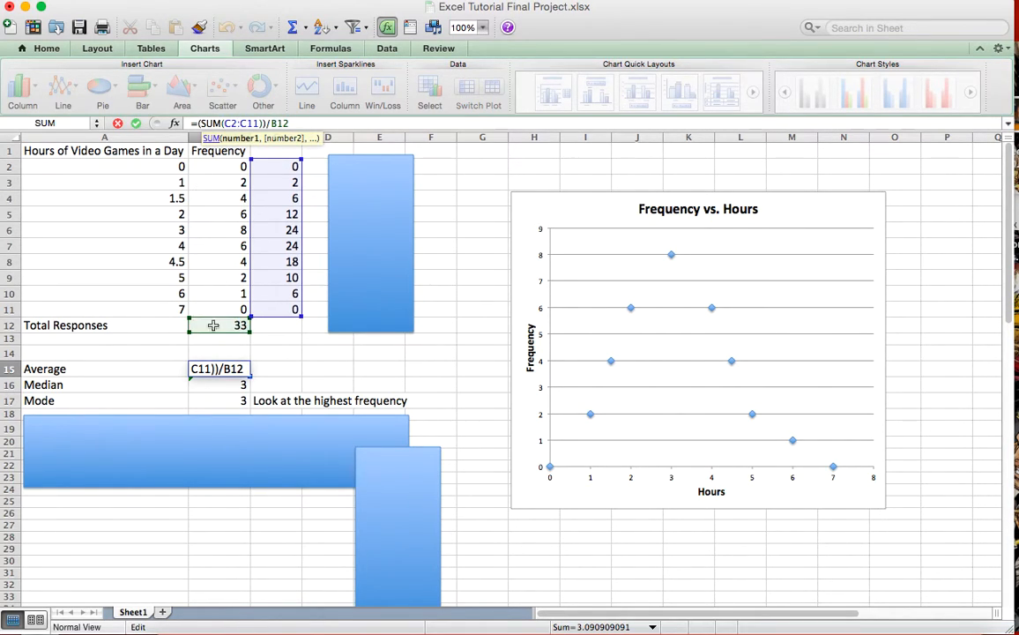
key(Return)
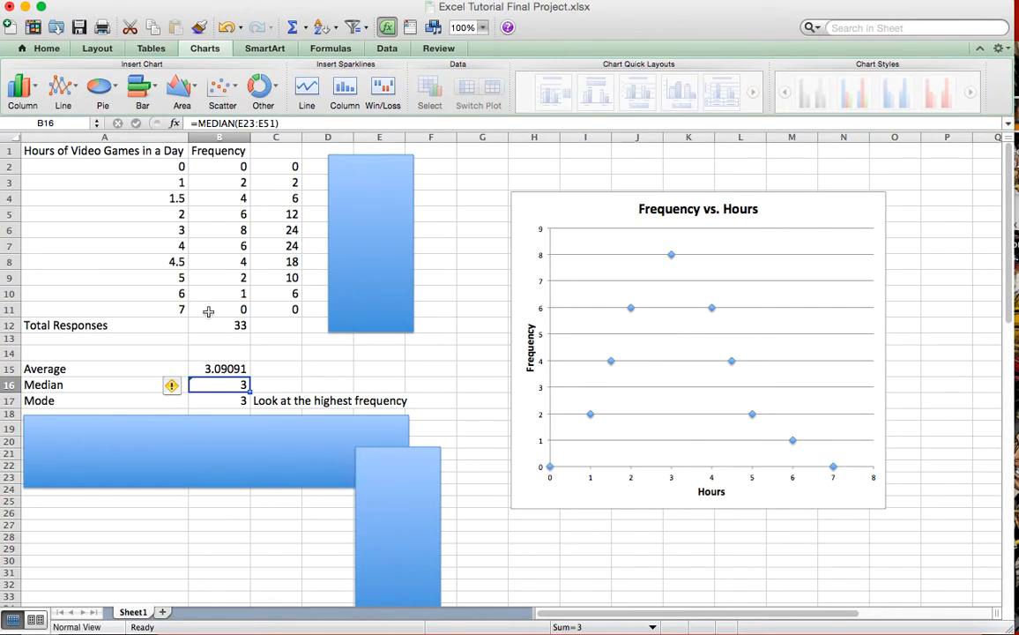
mouse_move(229, 369)
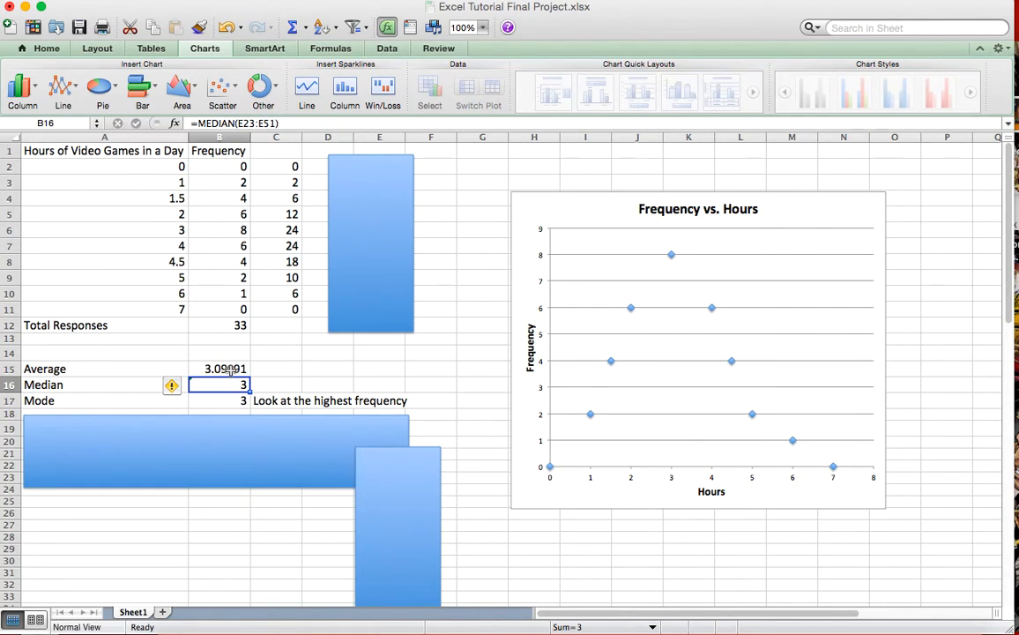
mouse_move(254, 364)
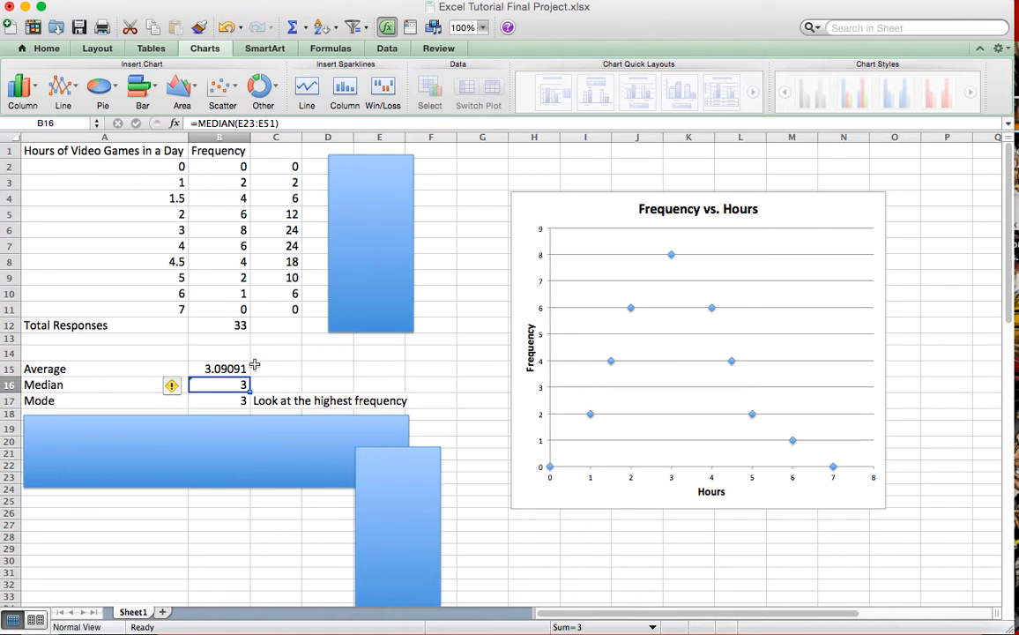
mouse_move(255, 386)
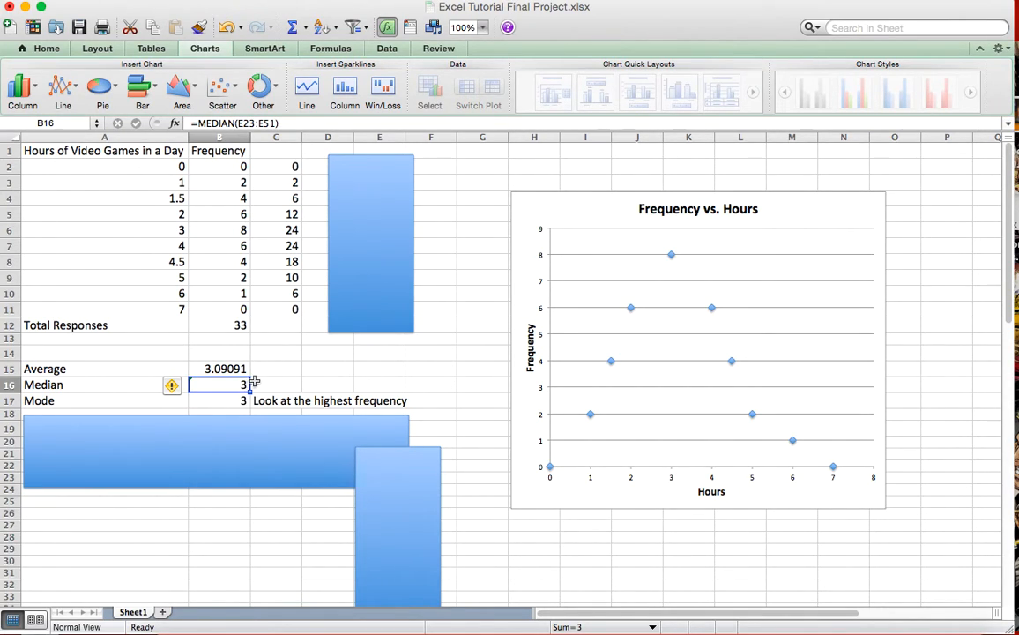
mouse_move(225, 282)
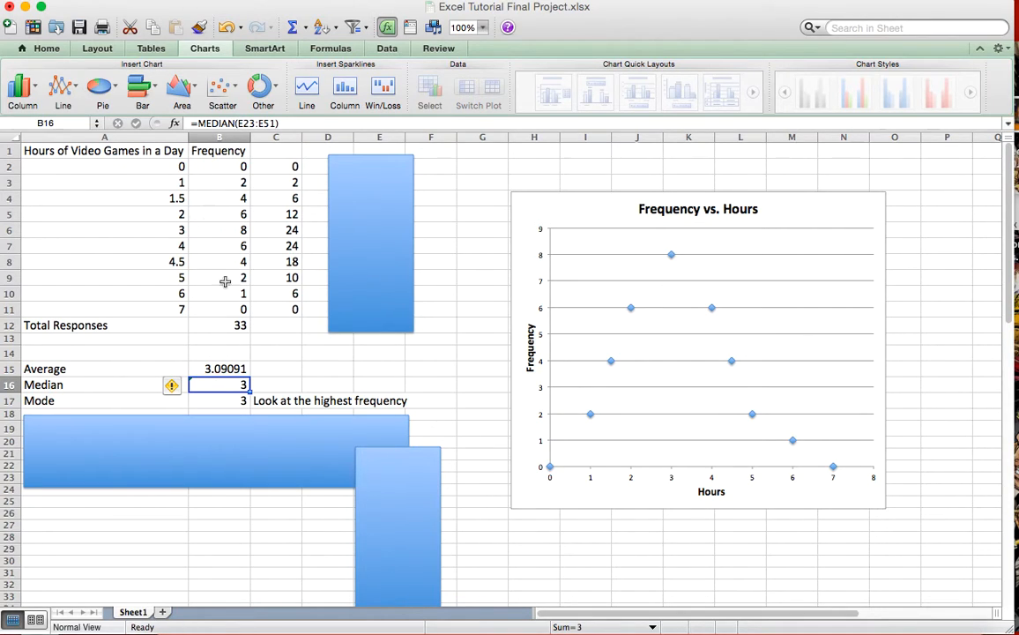
mouse_move(180, 165)
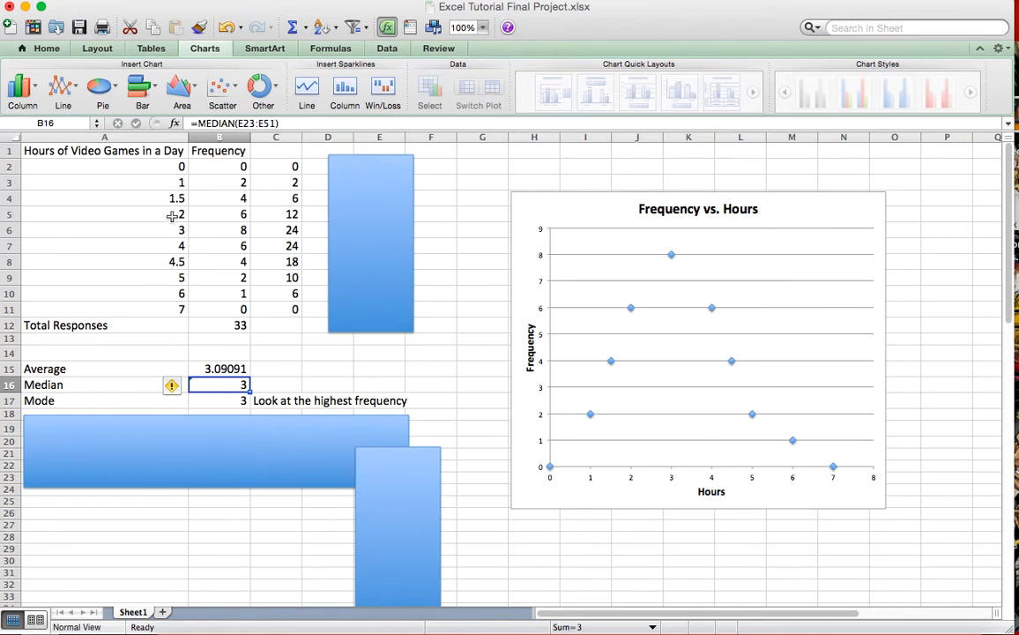
mouse_move(200, 184)
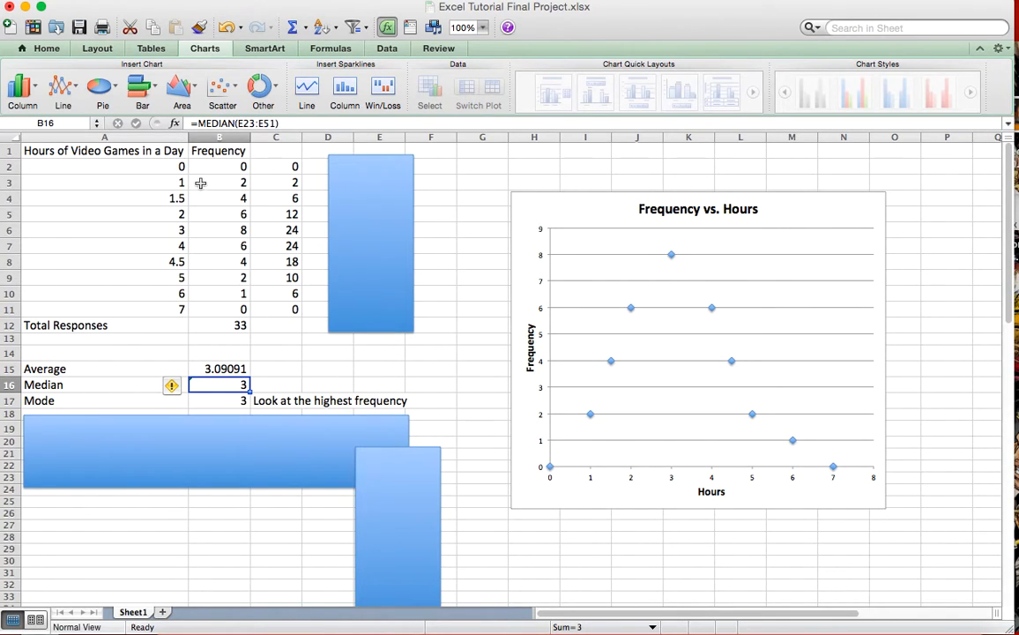
mouse_move(176, 198)
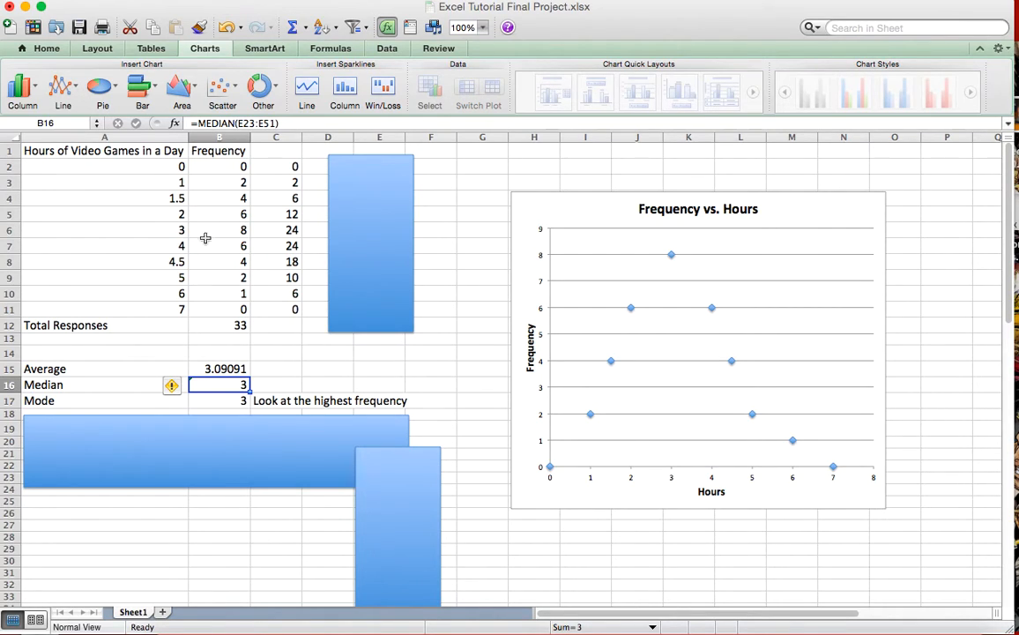
mouse_move(231, 352)
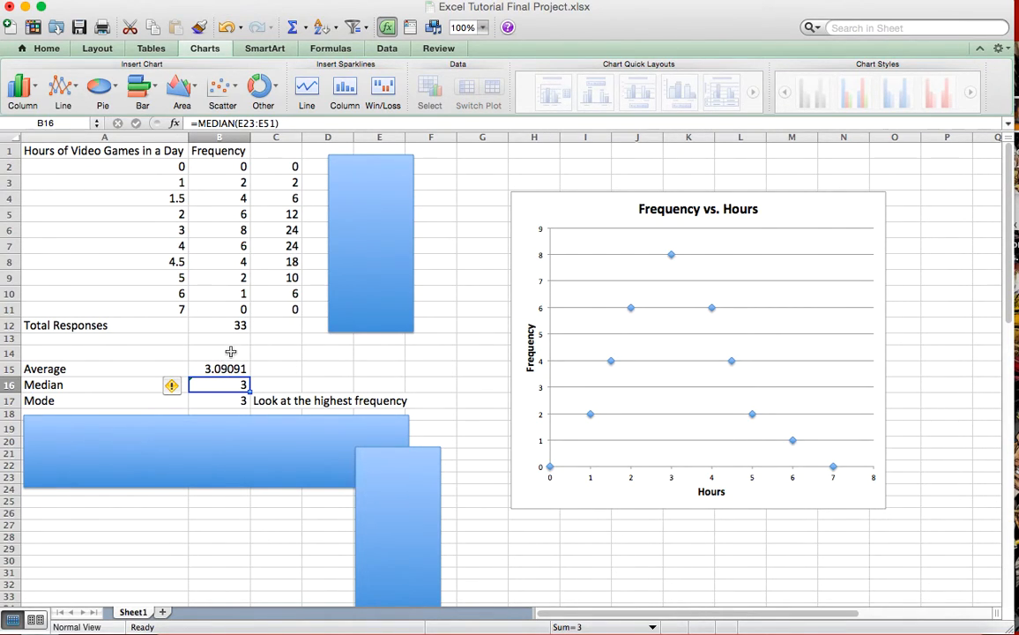
mouse_move(210, 269)
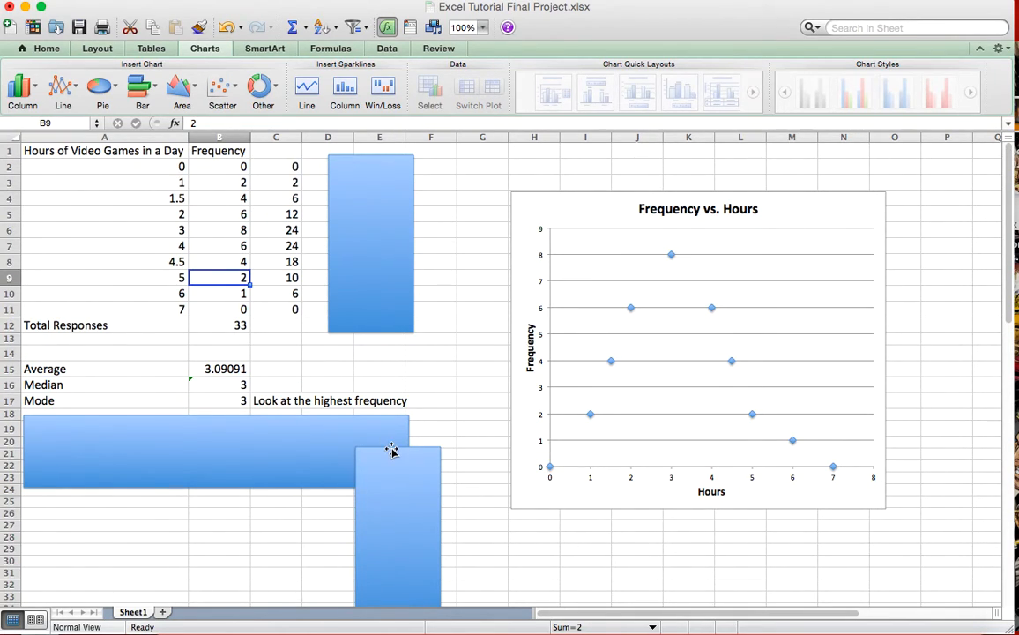
click(397, 494)
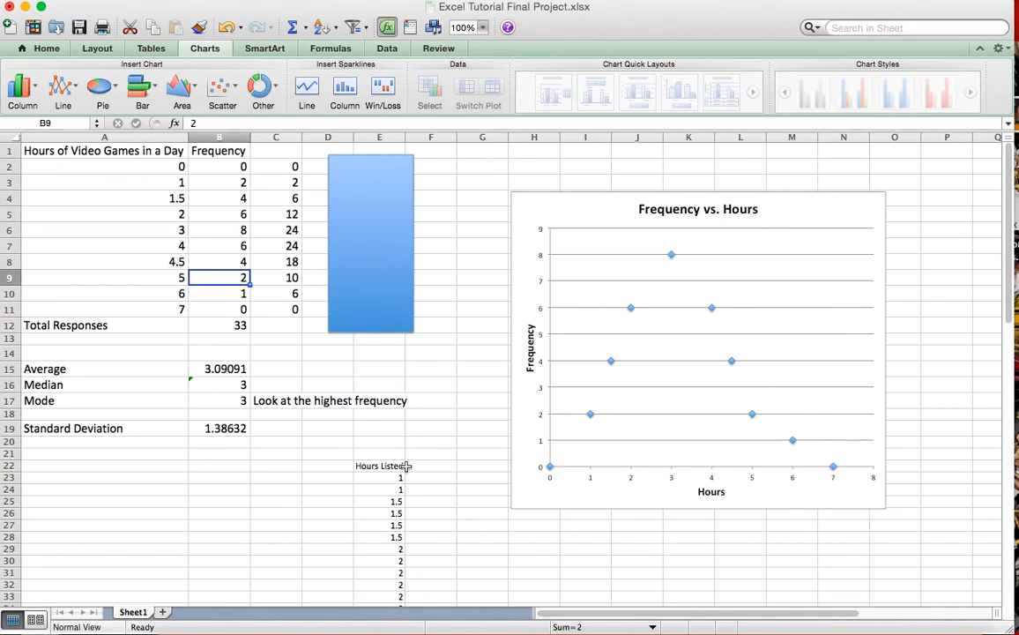
mouse_move(225, 215)
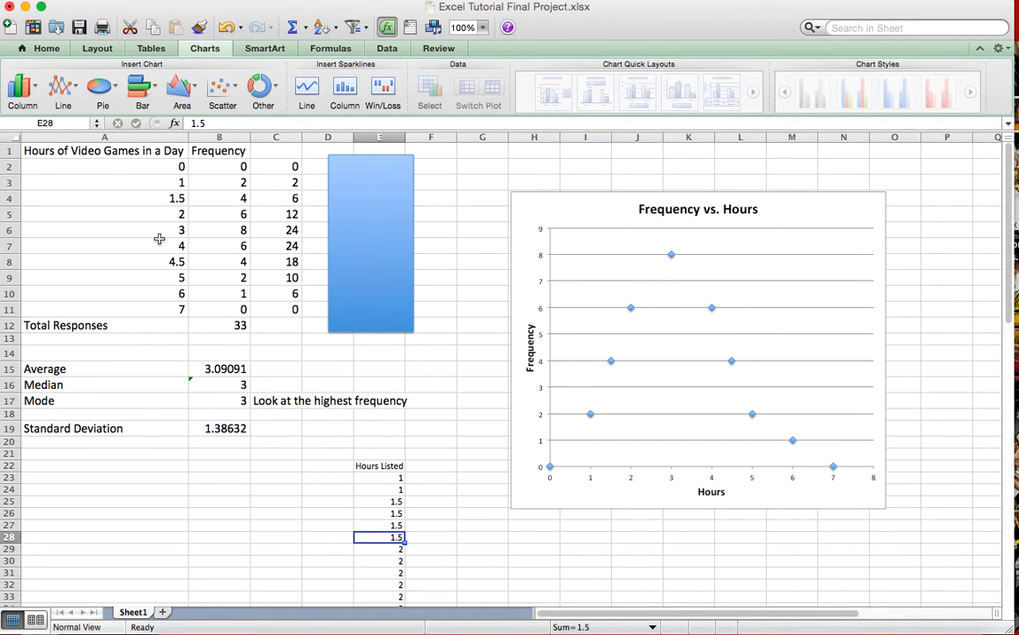
scroll(down, 3)
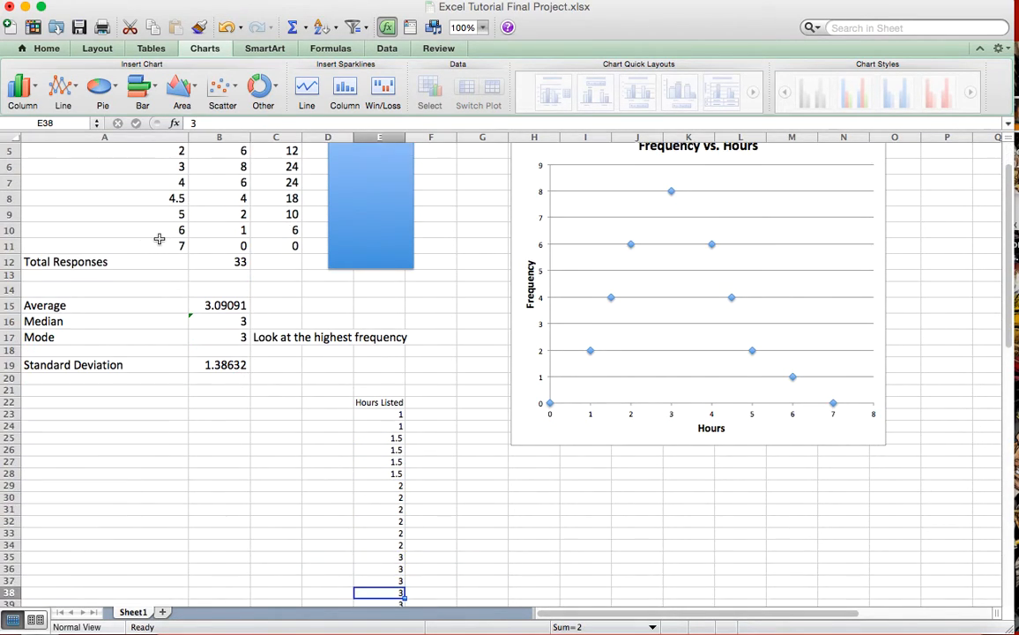
scroll(down, 3)
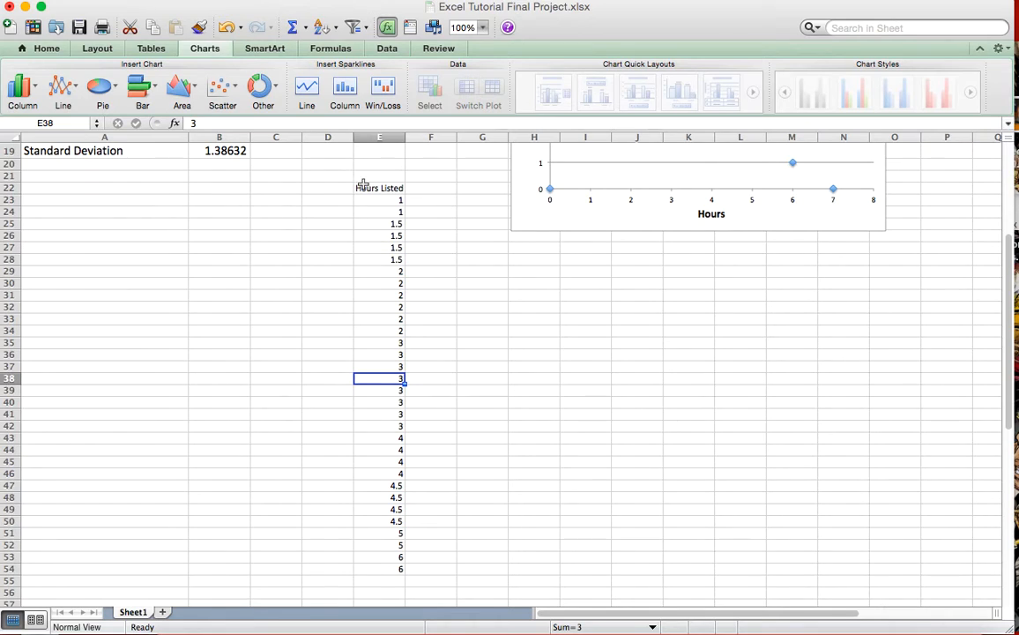
mouse_move(400, 407)
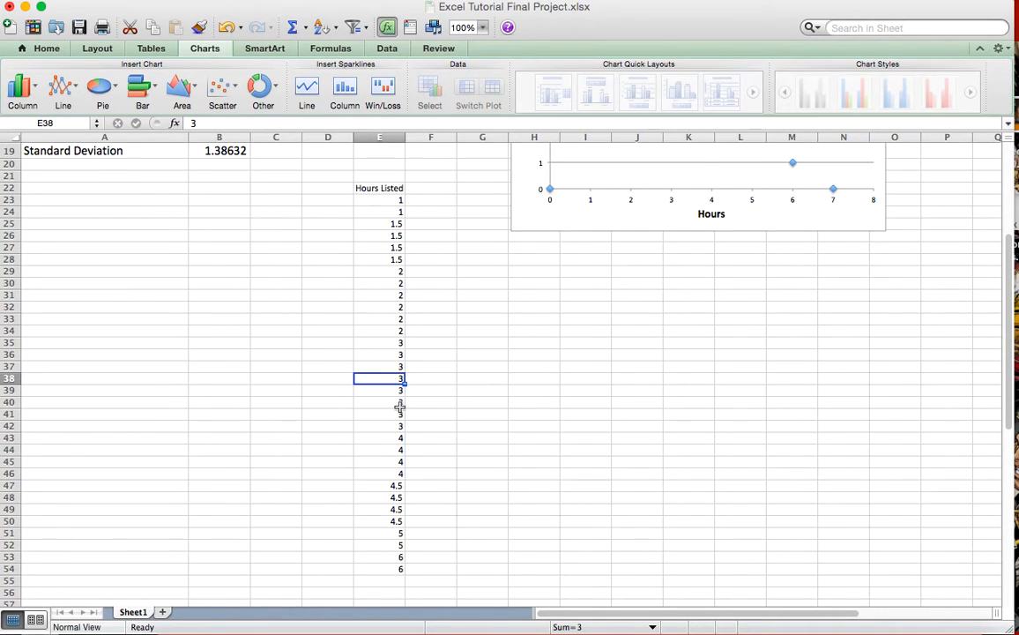
scroll(down, 3)
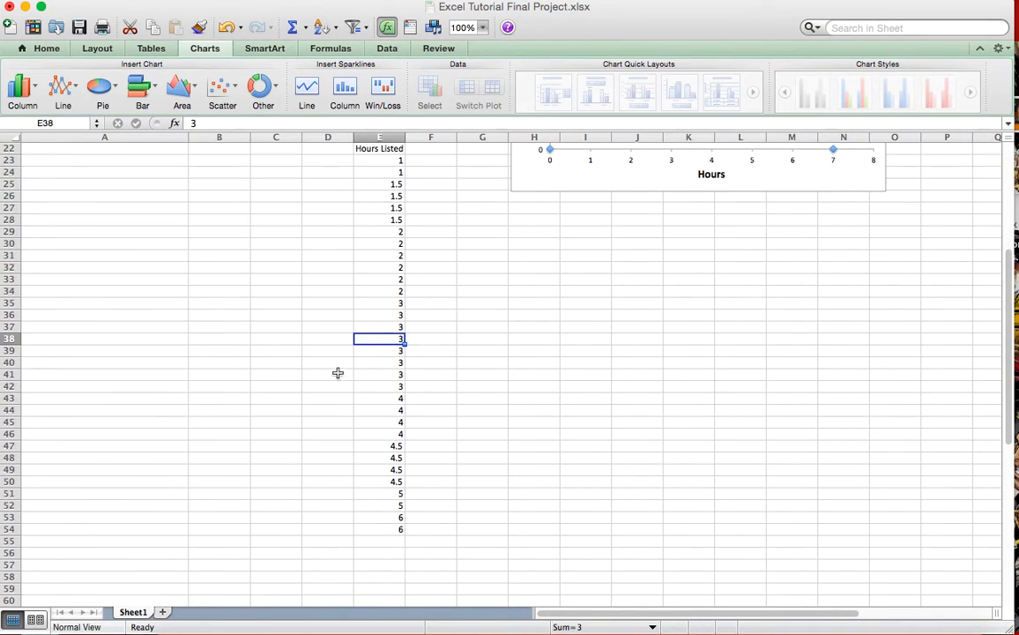
mouse_move(366, 183)
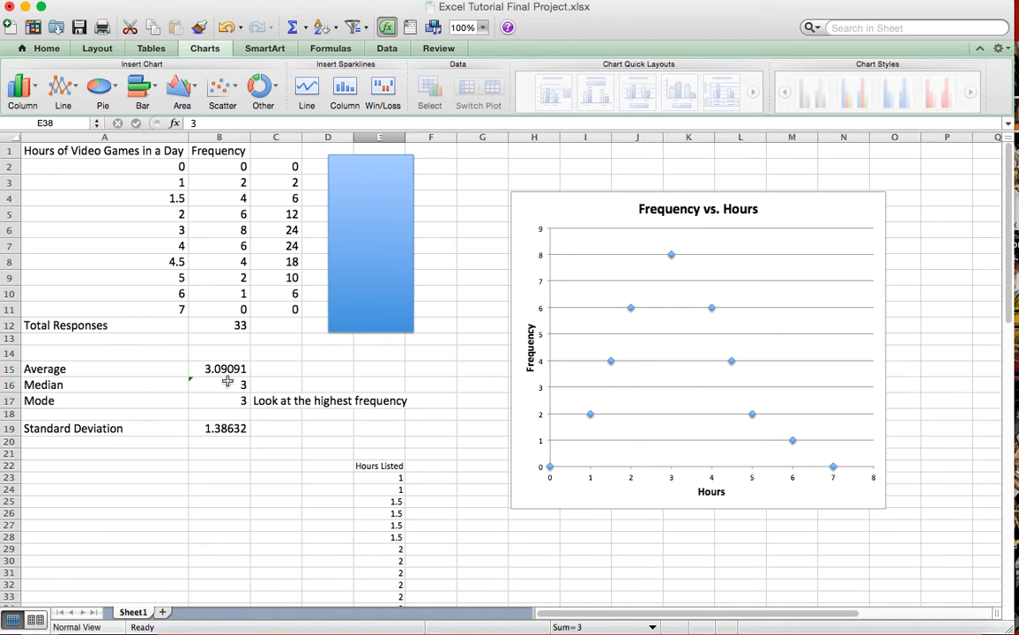
click(219, 385)
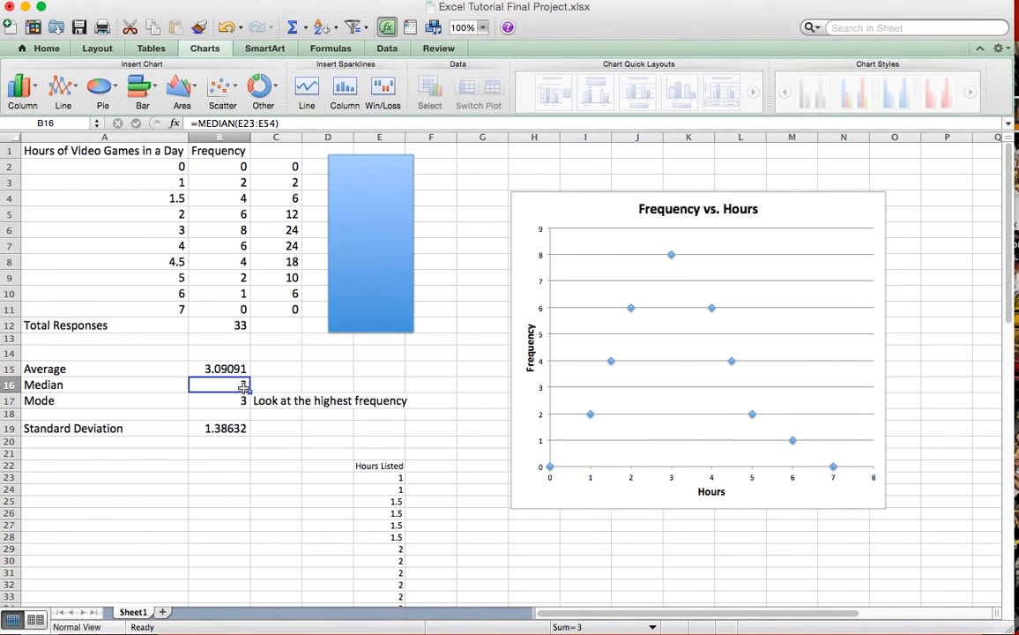
mouse_move(378, 363)
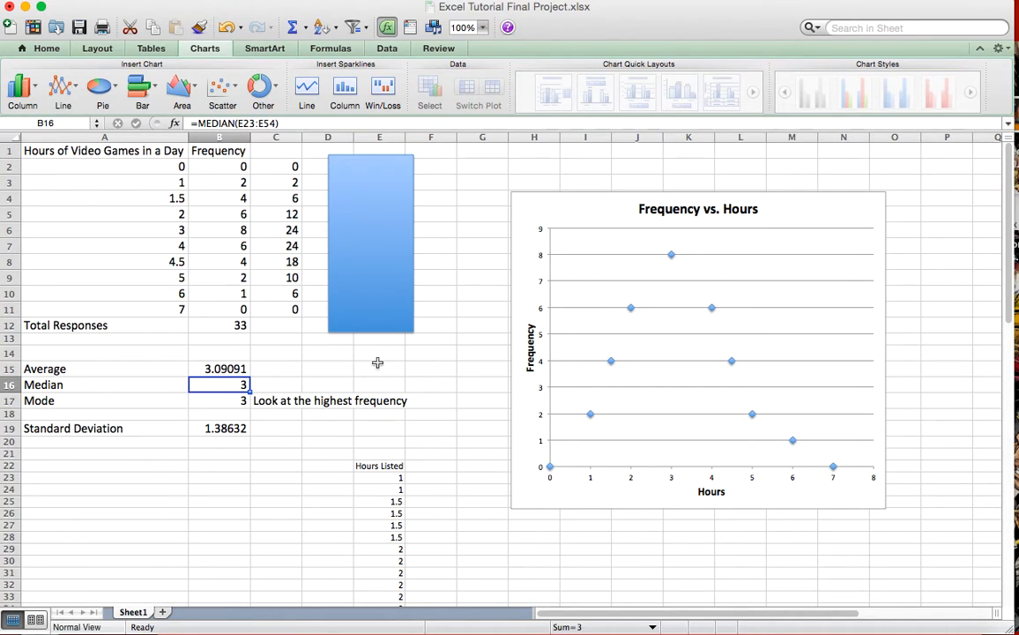
click(220, 400)
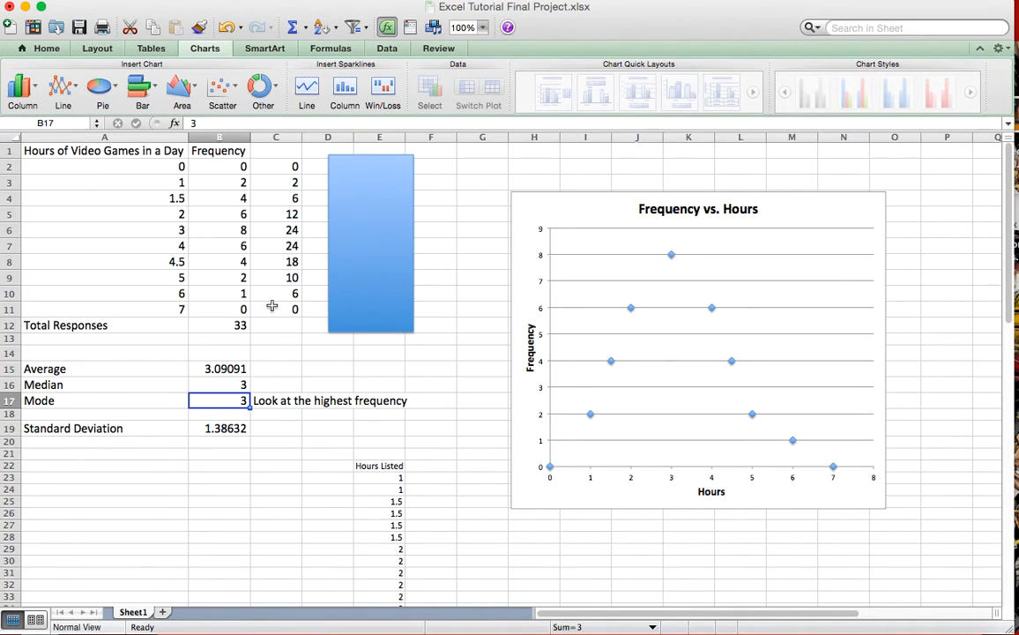
mouse_move(234, 234)
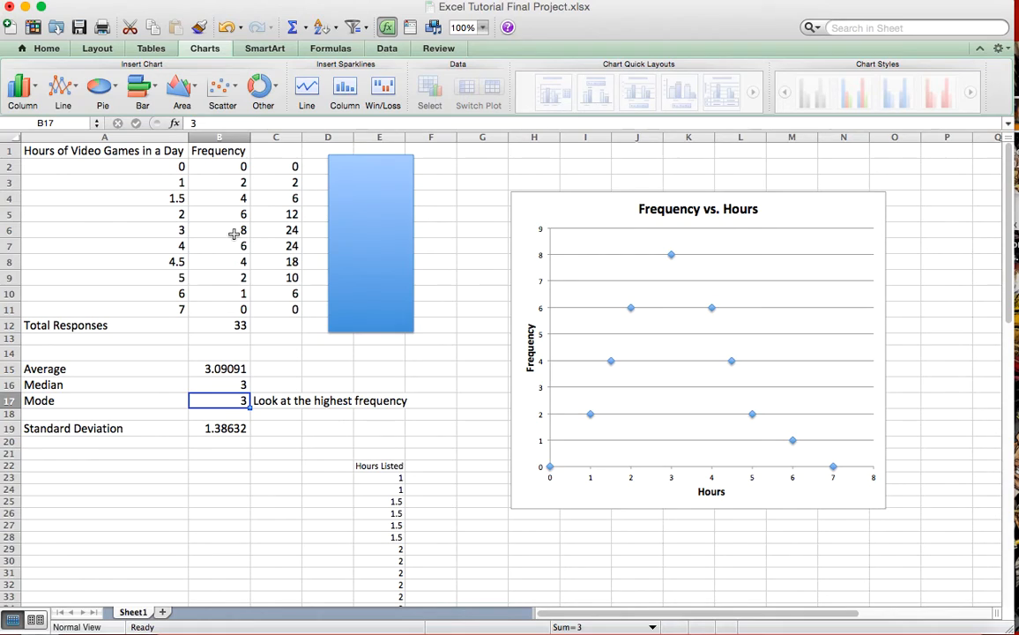
mouse_move(227, 162)
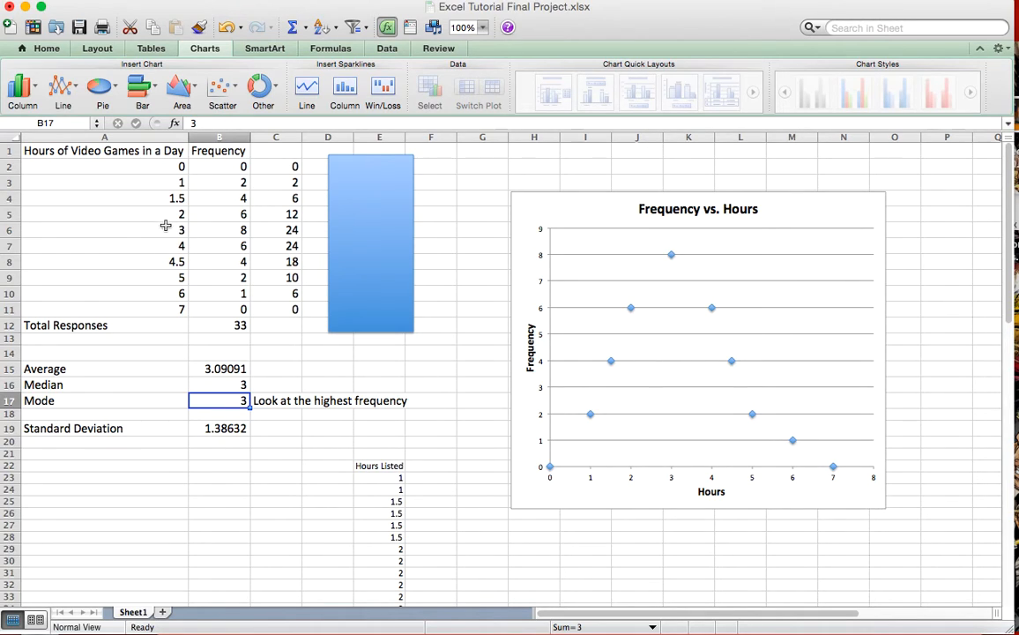
mouse_move(148, 231)
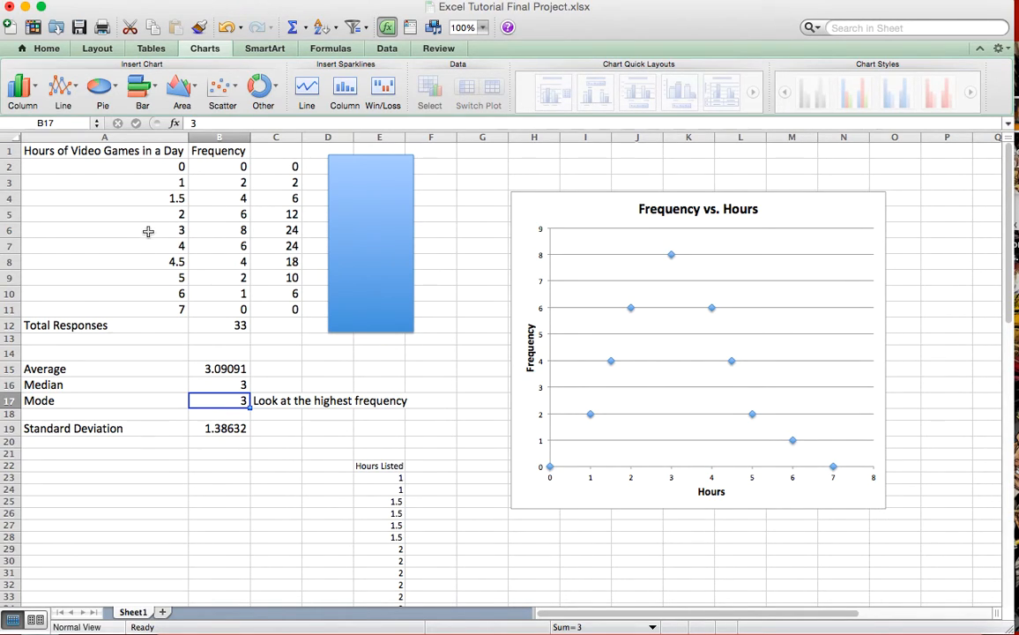
click(104, 230)
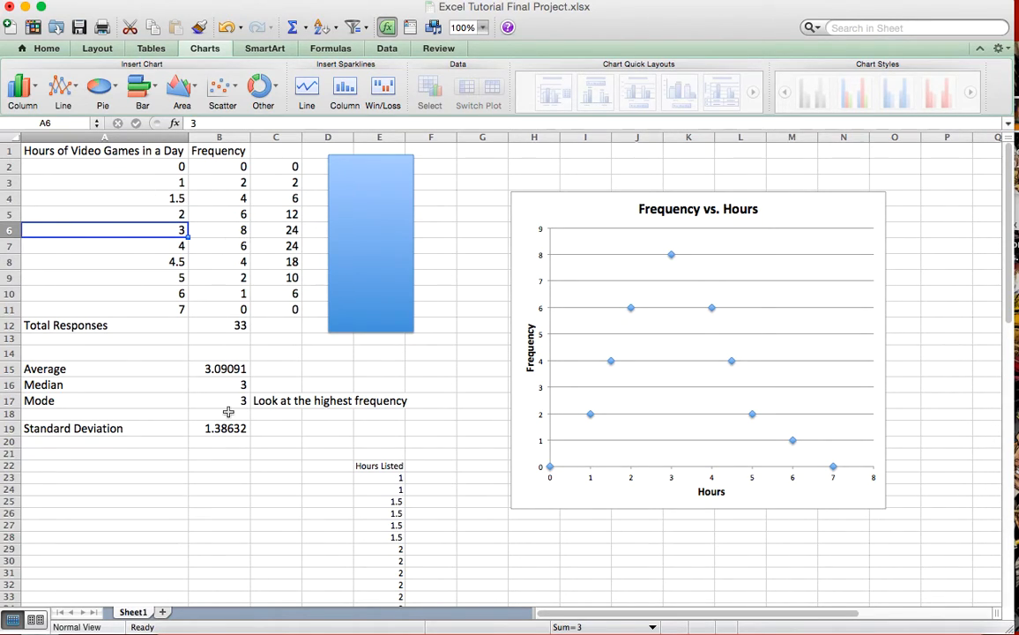
- Recompute the standard deviation in B19 as =STDEV.S(E23:E54), giving 1.4085
click(219, 400)
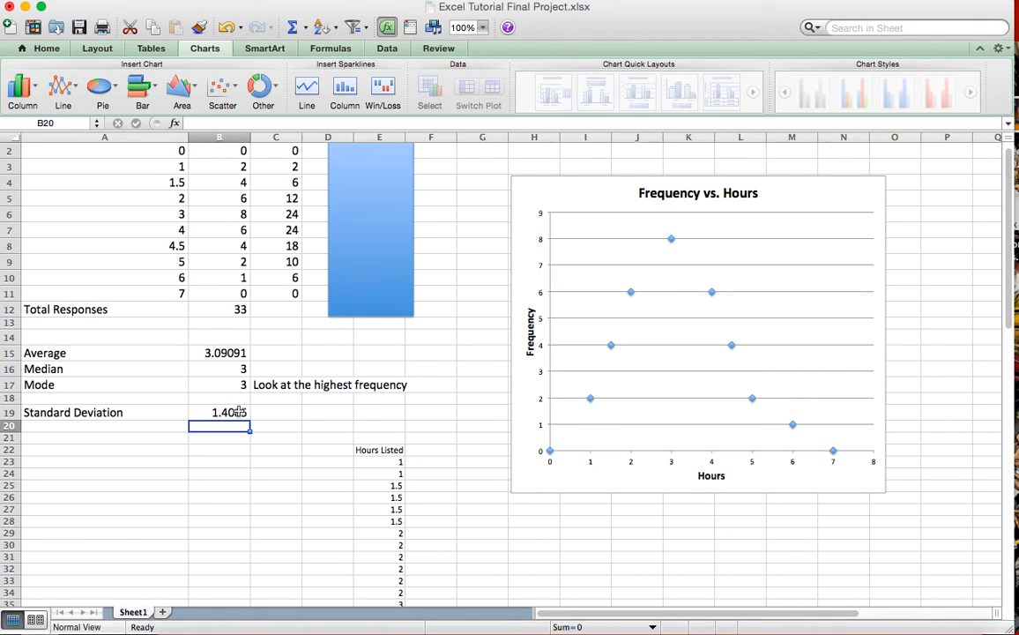
click(219, 412)
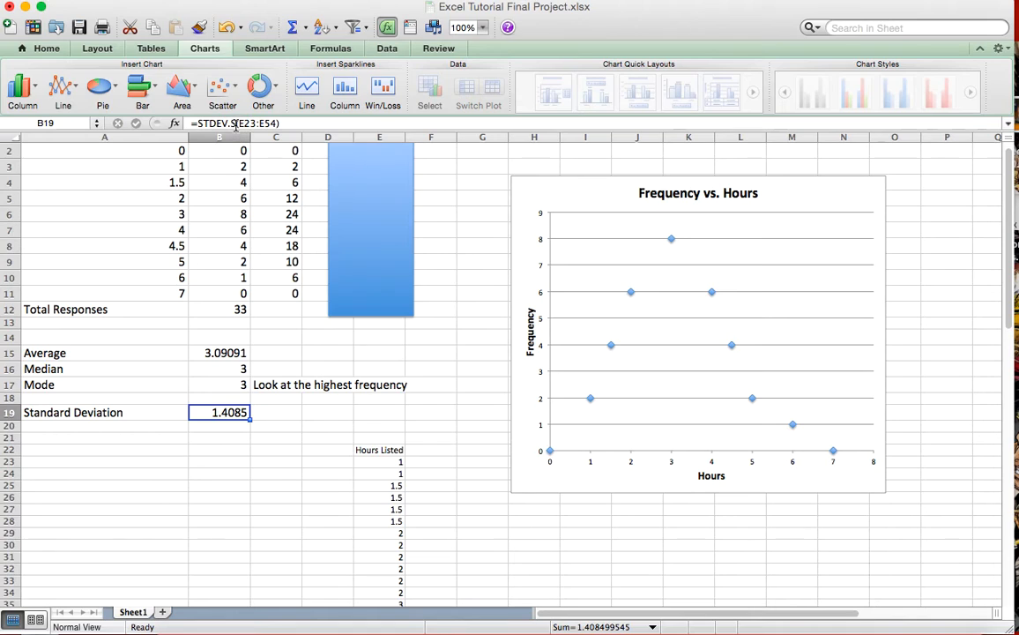
mouse_move(315, 338)
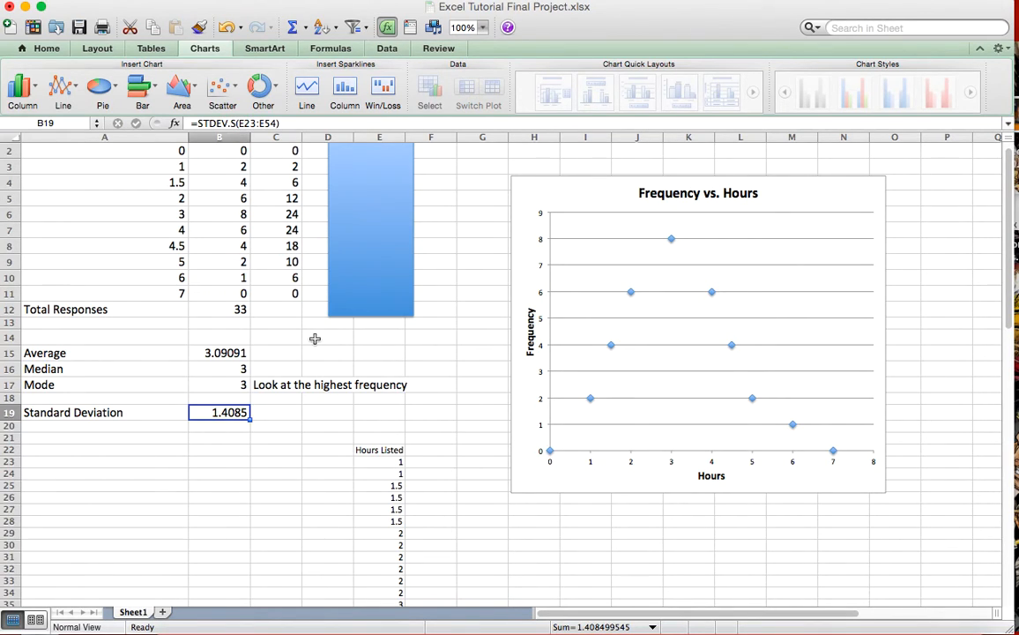
scroll(down, 3)
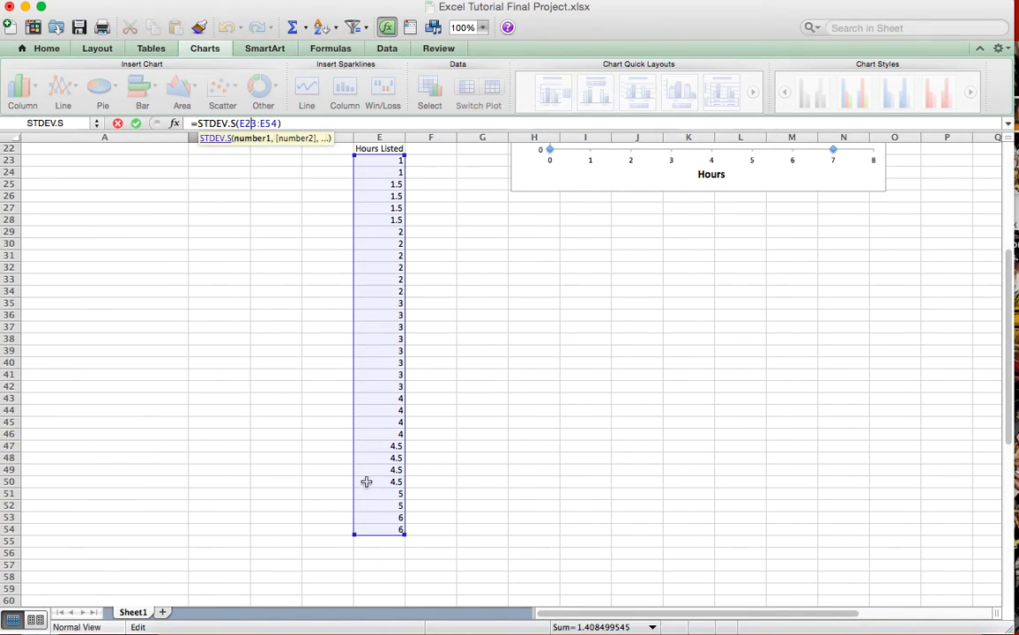
scroll(up, 3)
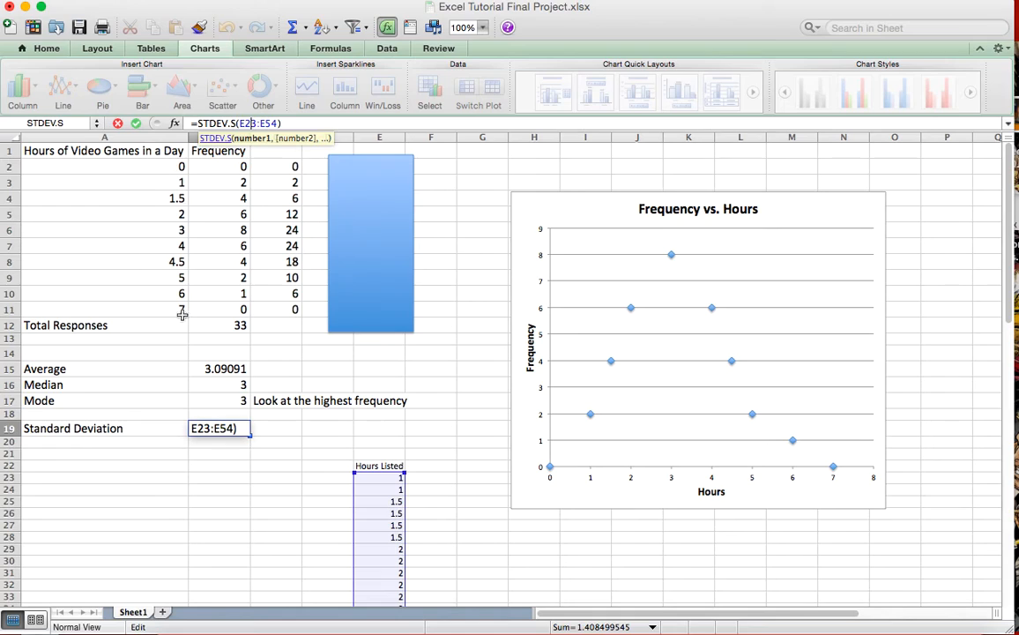
mouse_move(199, 179)
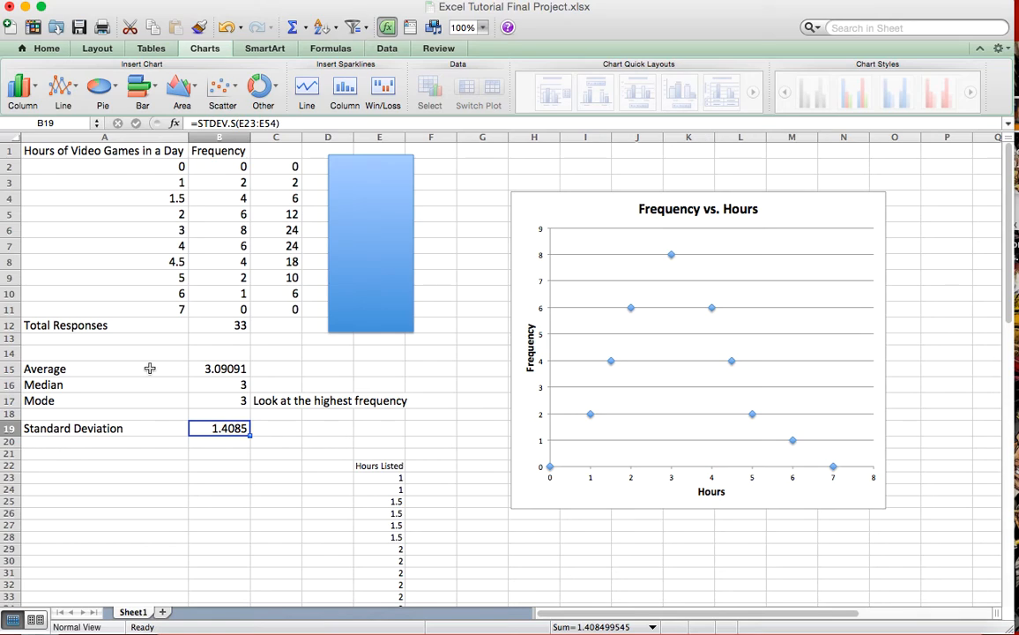
mouse_move(198, 250)
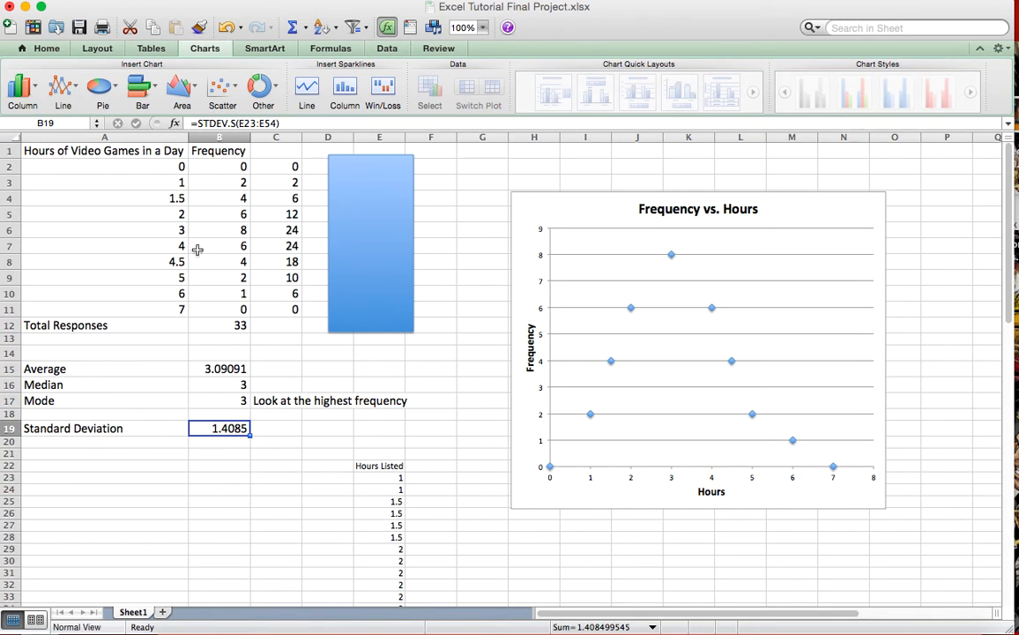
mouse_move(179, 202)
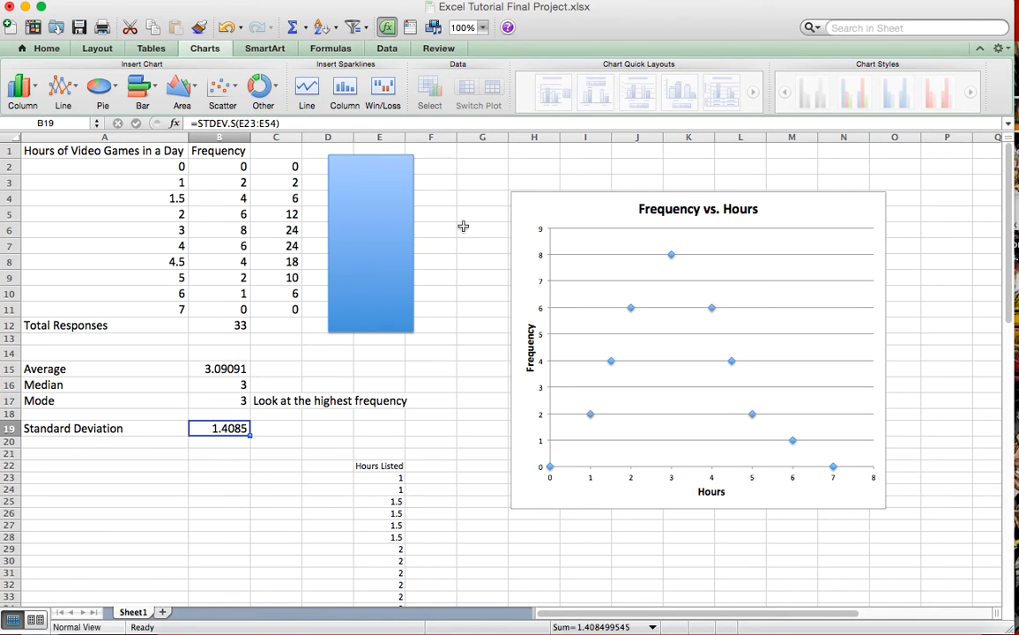
mouse_move(312, 187)
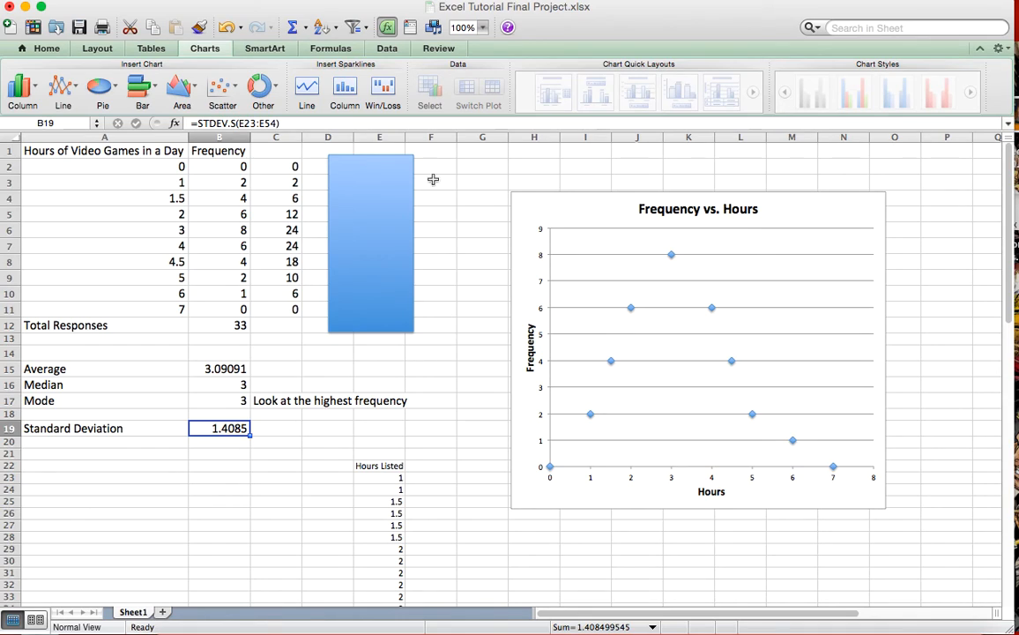
scroll(down, 3)
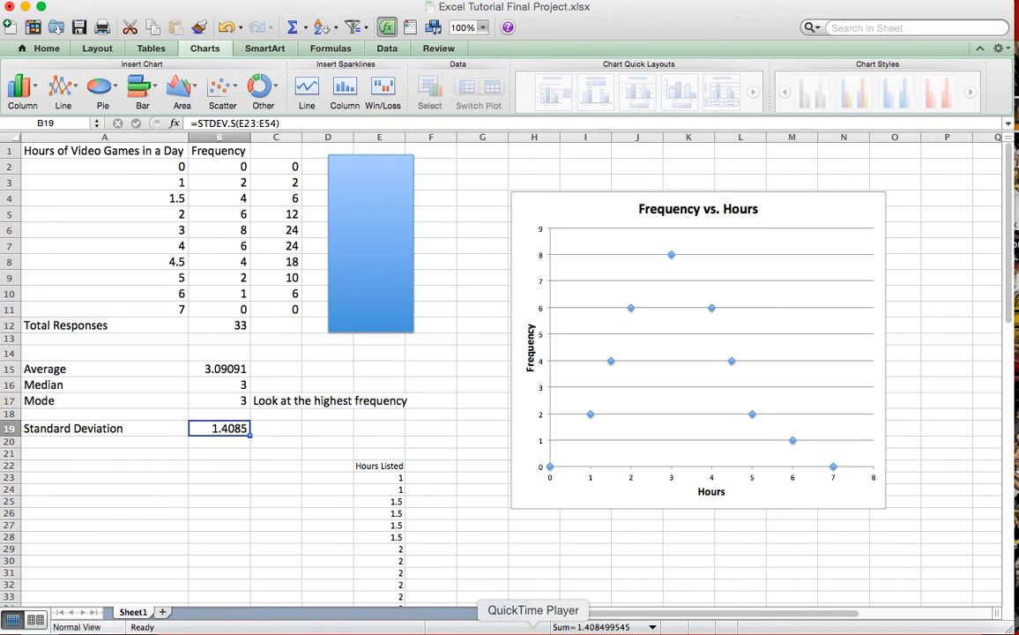
mouse_move(470, 372)
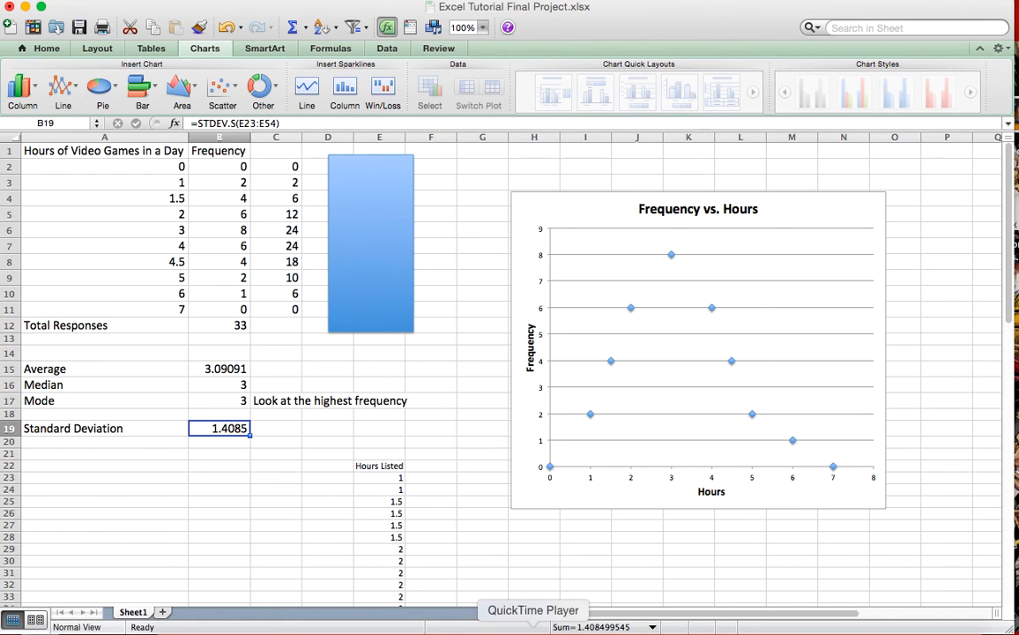
mouse_move(451, 487)
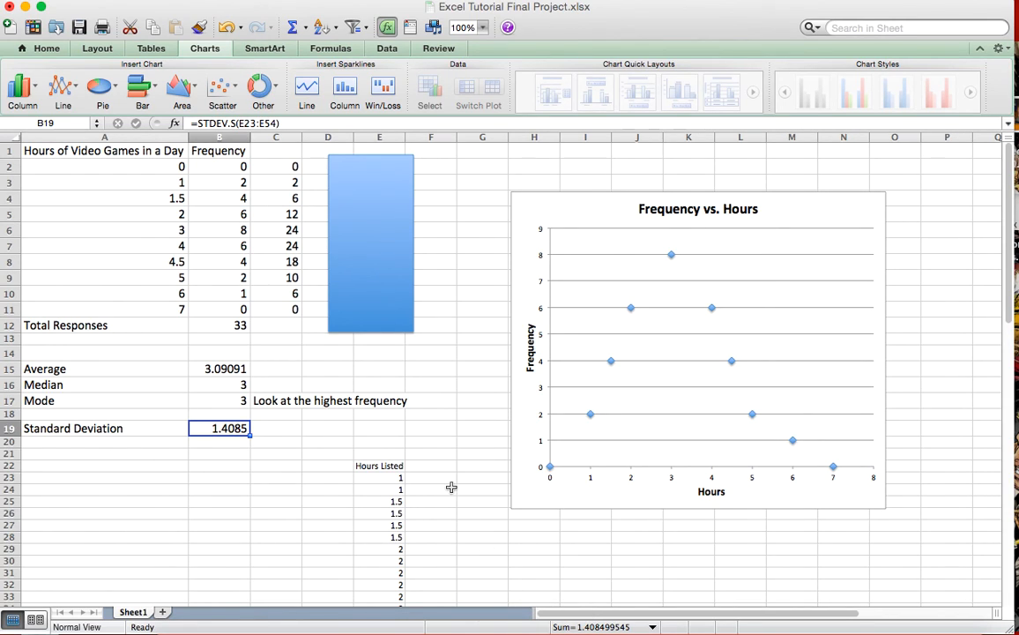
mouse_move(161, 156)
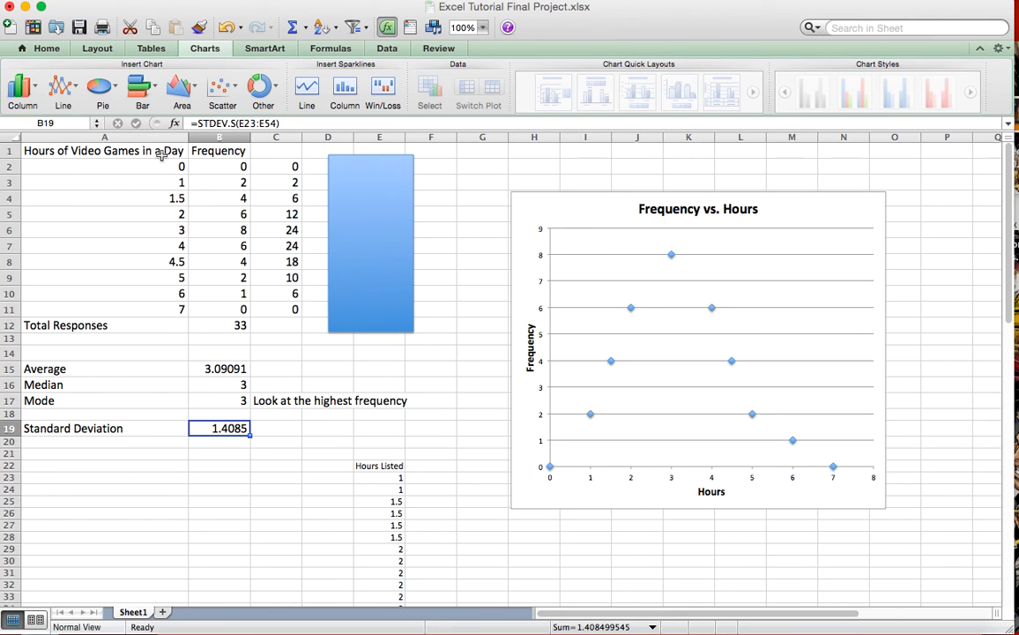